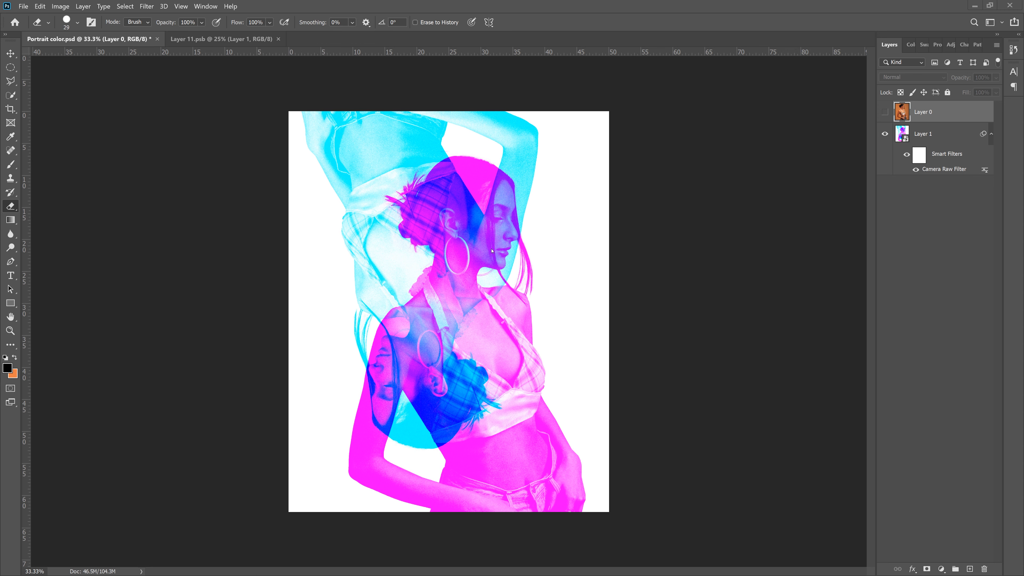
{"action": "mouse_move", "coordinate": [547, 253]}
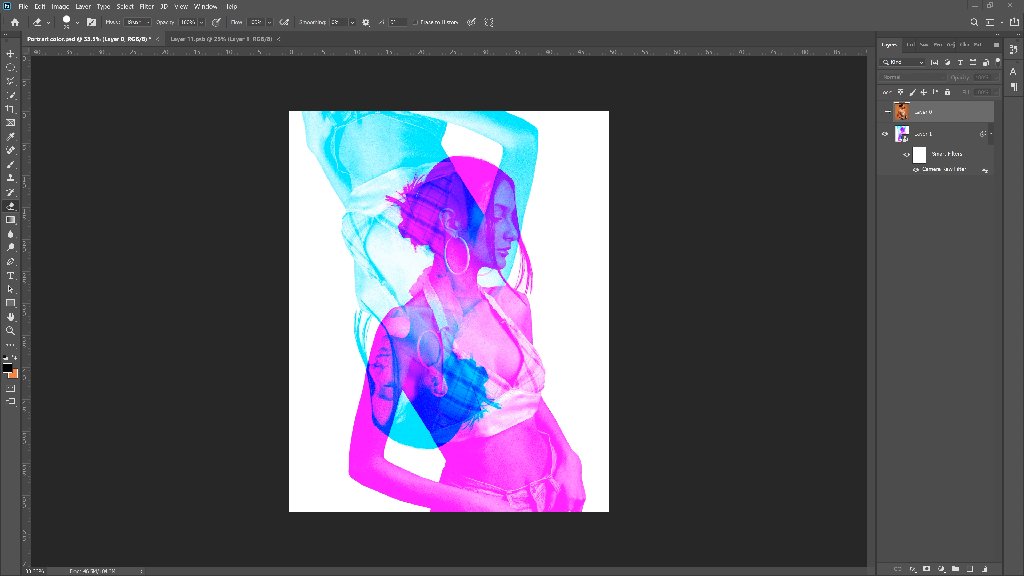
Toggle the original photo layer's visibility and open the portrait JPG as its own document
{"action": "left_click", "coordinate": [885, 111]}
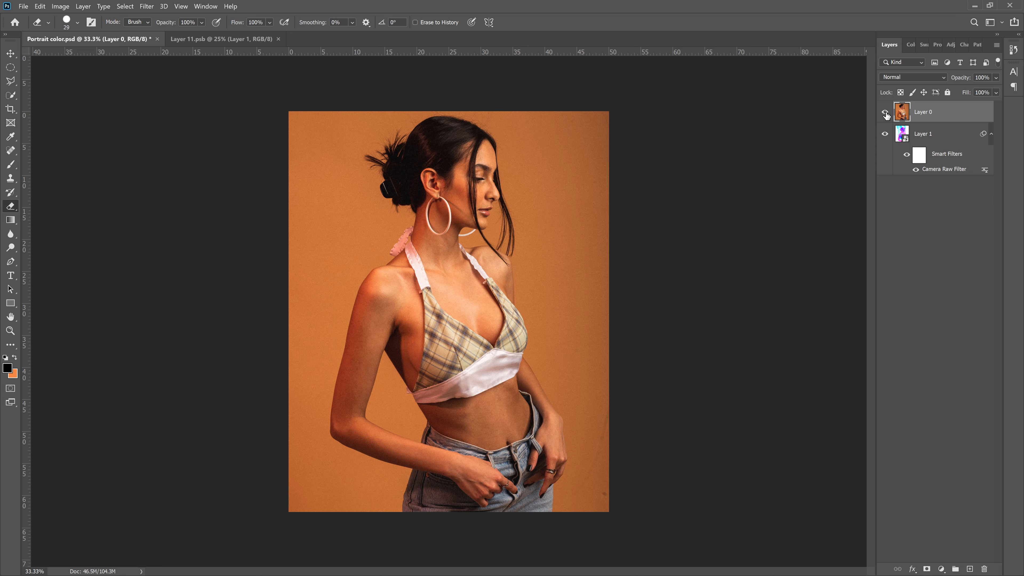
{"action": "left_click", "coordinate": [885, 111]}
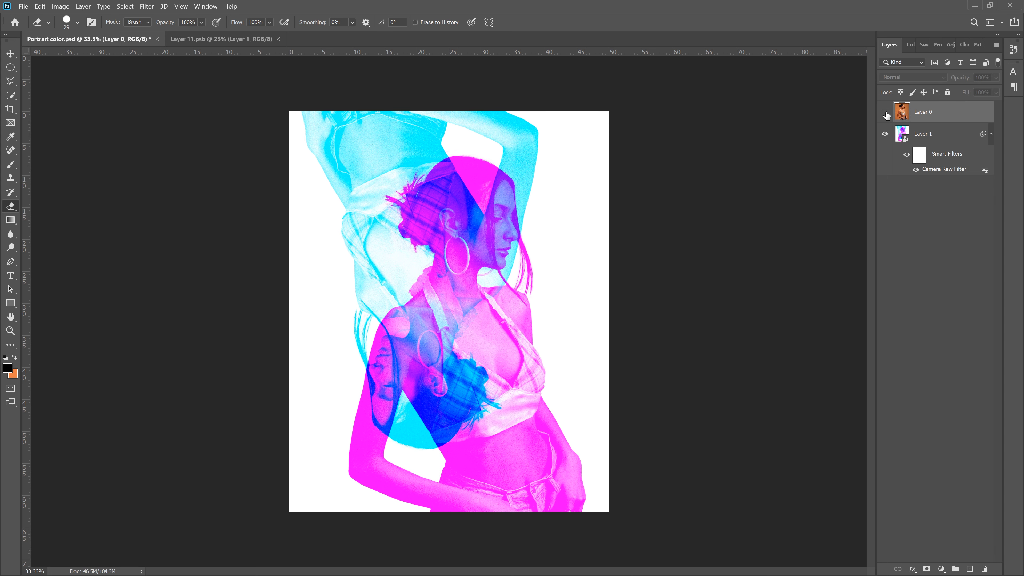
{"action": "left_click", "coordinate": [346, 38]}
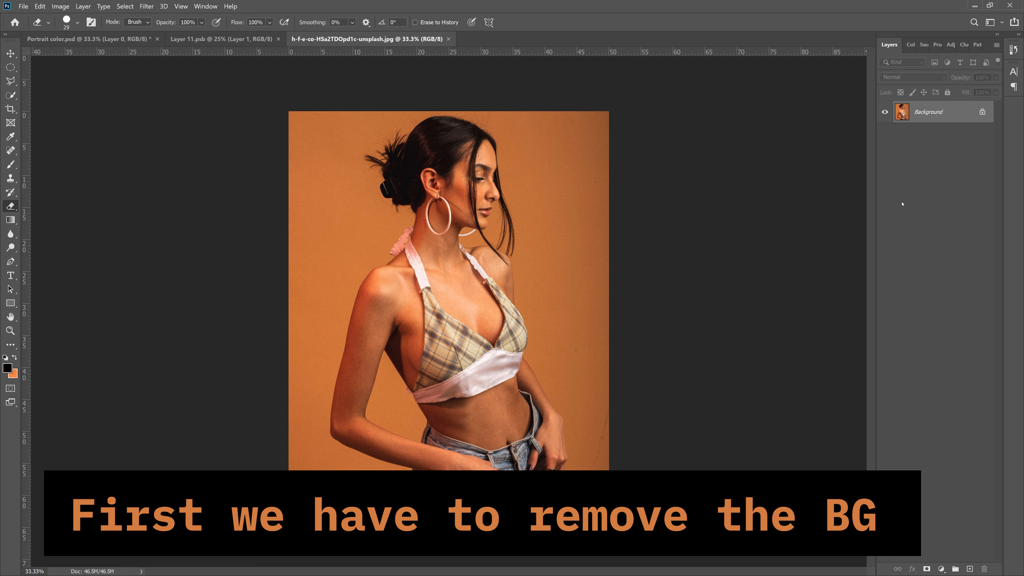
{"action": "mouse_move", "coordinate": [924, 170]}
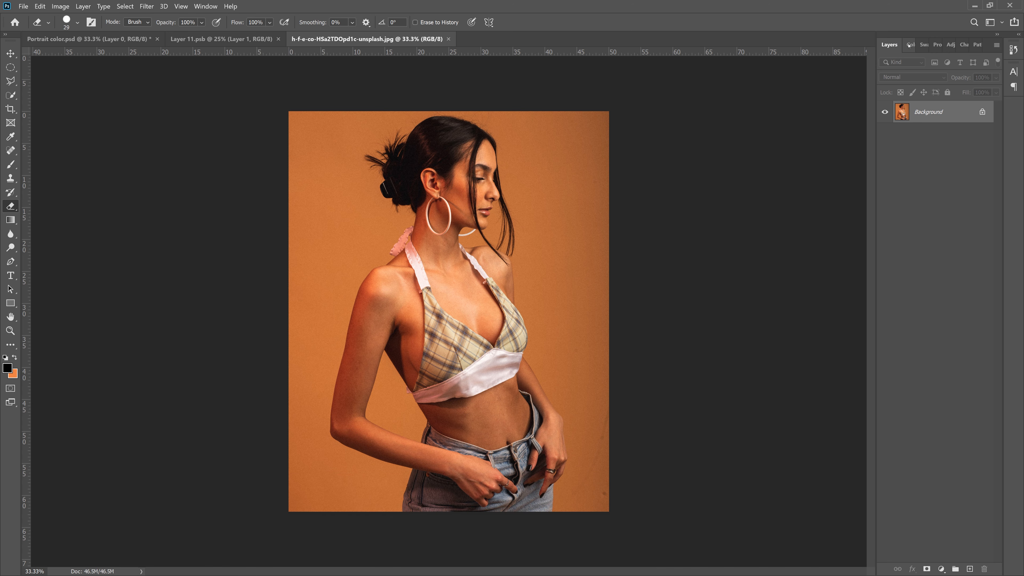
{"action": "mouse_move", "coordinate": [204, 15]}
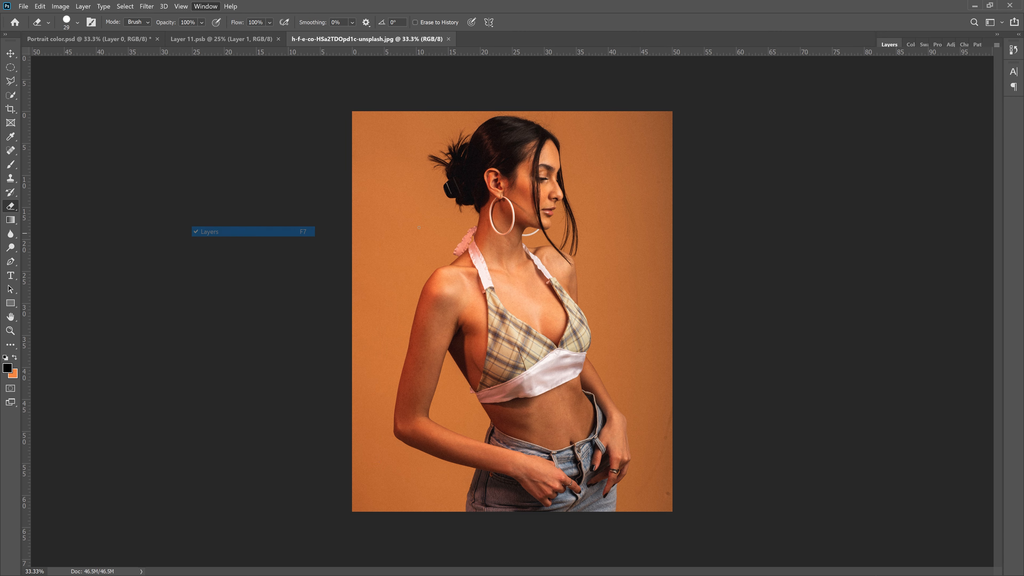
Restore the Layers panel from the Window menu
{"action": "left_click", "coordinate": [205, 5]}
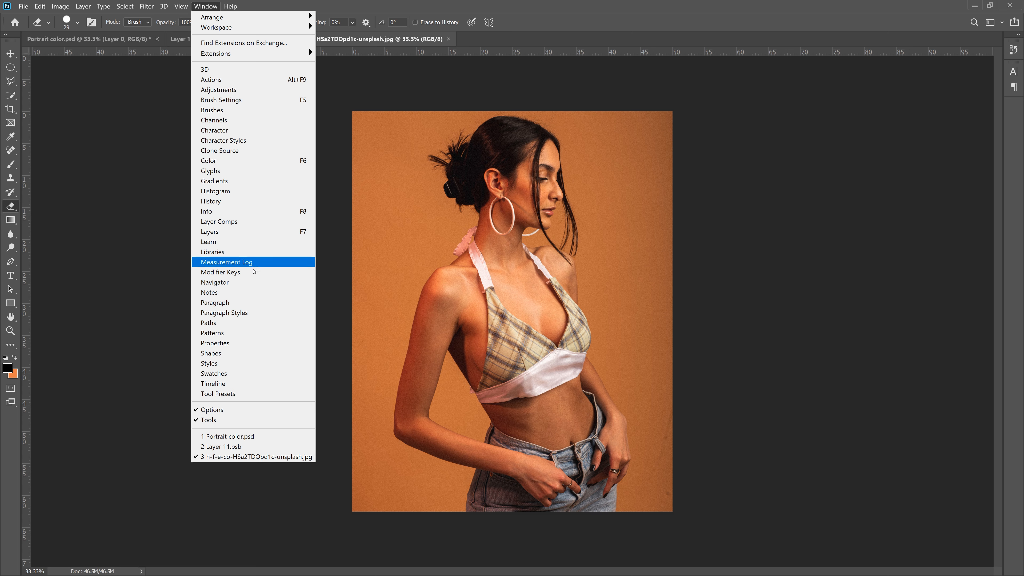
{"action": "left_click", "coordinate": [209, 231]}
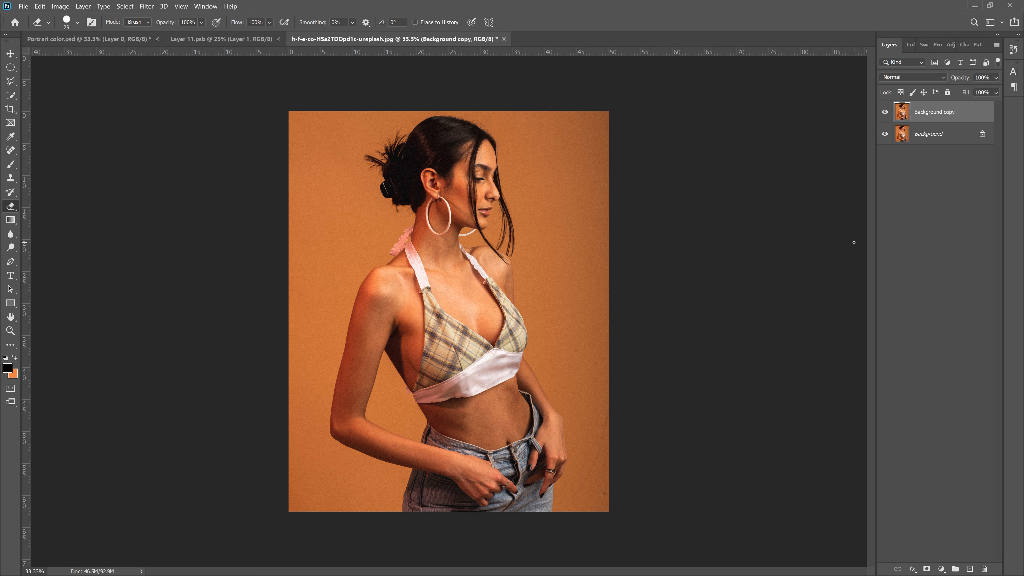
{"action": "mouse_move", "coordinate": [938, 163]}
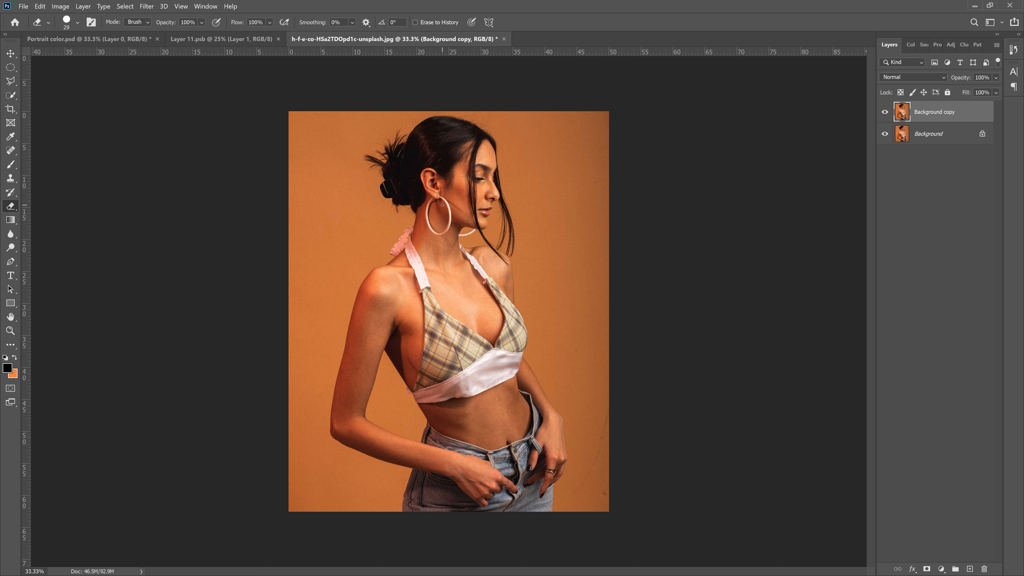
{"action": "mouse_move", "coordinate": [571, 213]}
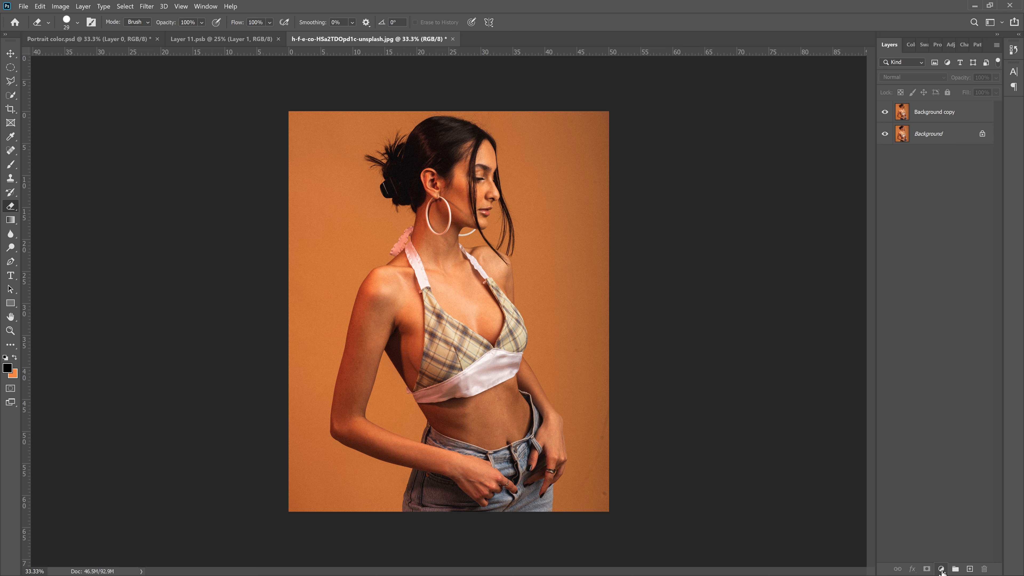
Add a blue Solid Color fill layer beneath the photo copy
{"action": "left_click", "coordinate": [940, 569]}
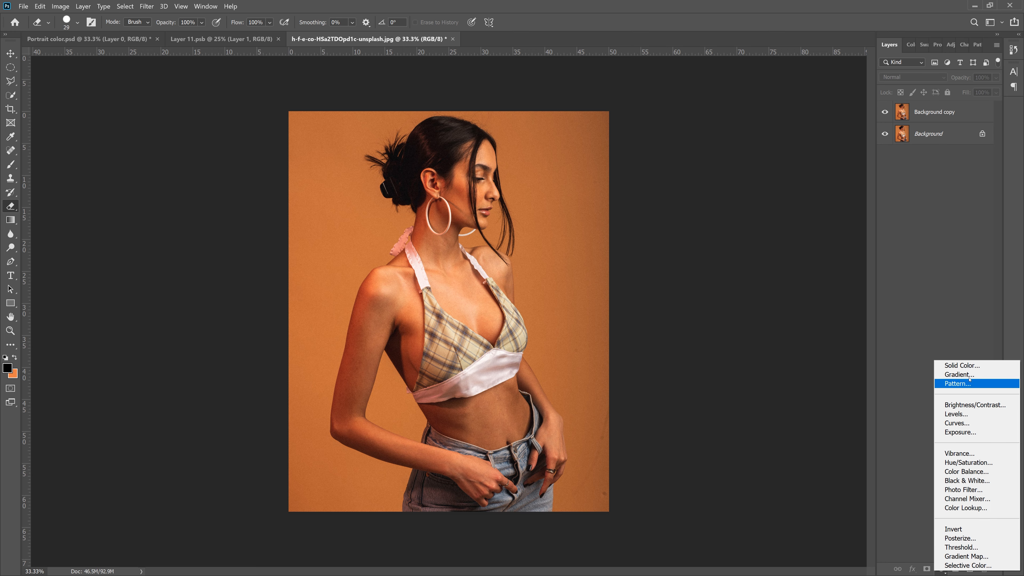
{"action": "left_click", "coordinate": [958, 365]}
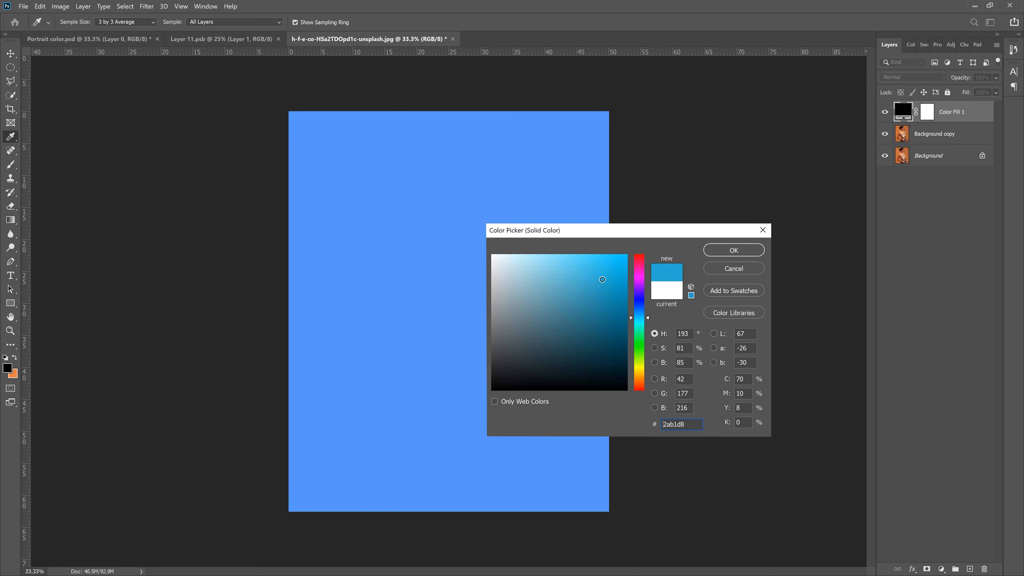
{"action": "left_click", "coordinate": [732, 250]}
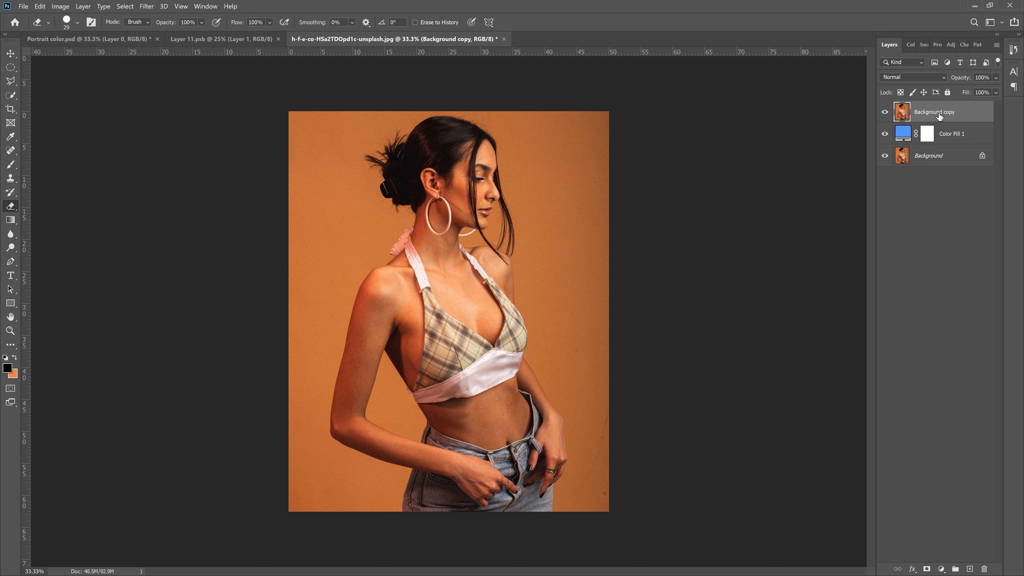
Rename the photo copy layer to 1
{"action": "double_click", "coordinate": [933, 111]}
{"action": "type", "text": "1"}
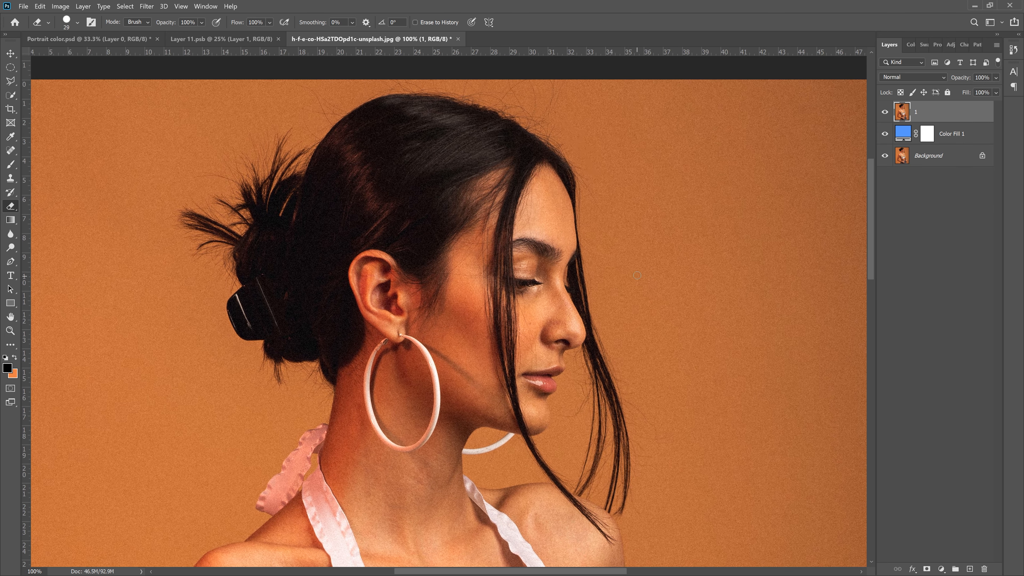
Switch to the Background Eraser Tool from the eraser flyout
{"action": "left_click", "coordinate": [11, 51]}
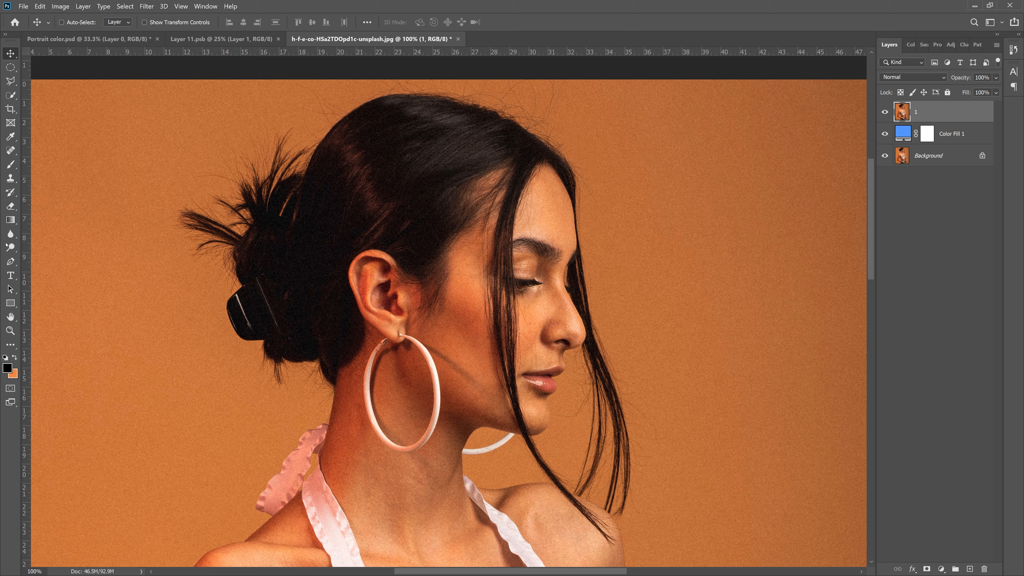
{"action": "left_click", "coordinate": [205, 6]}
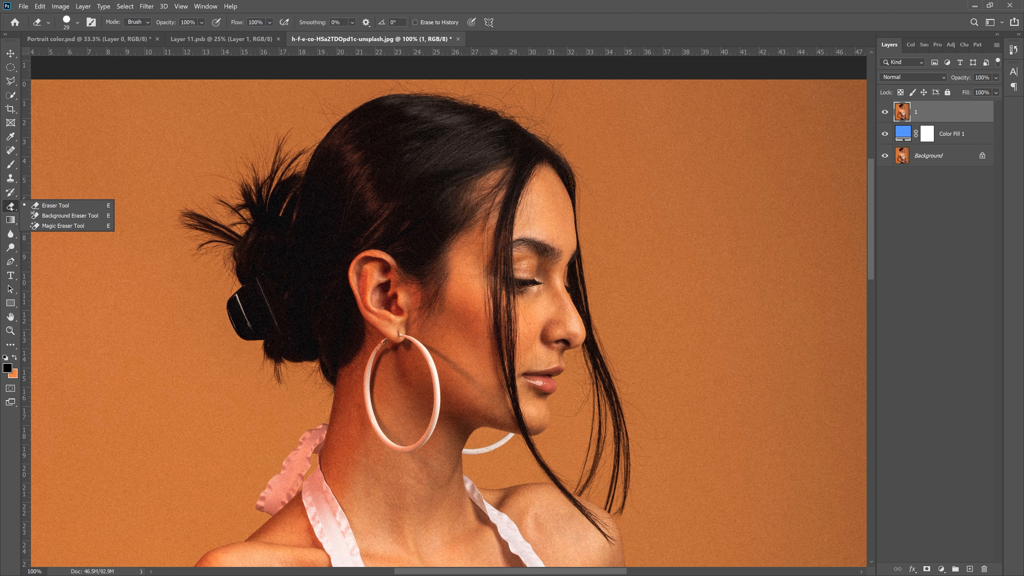
{"action": "mouse_move", "coordinate": [69, 215]}
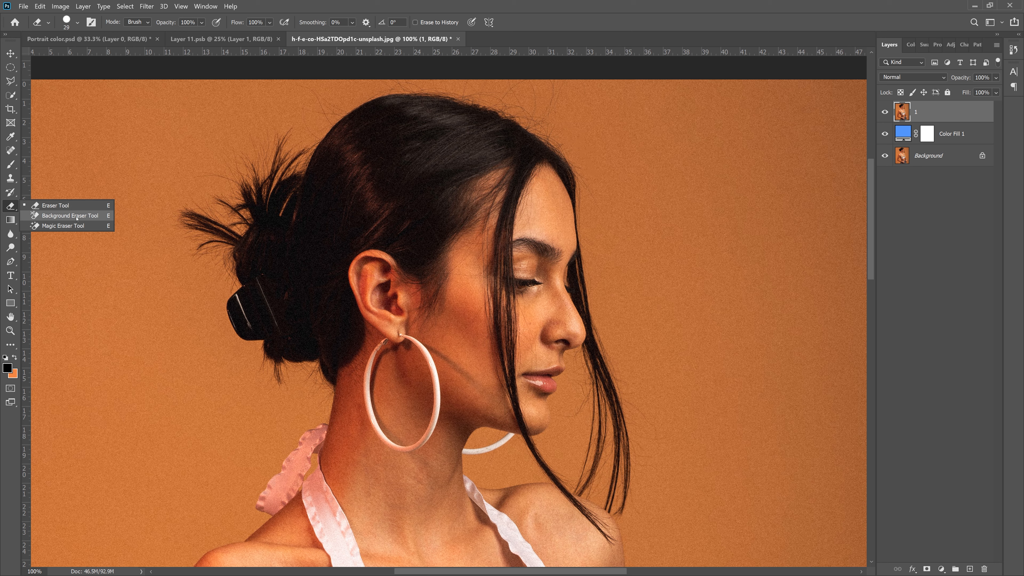
{"action": "left_click", "coordinate": [68, 215]}
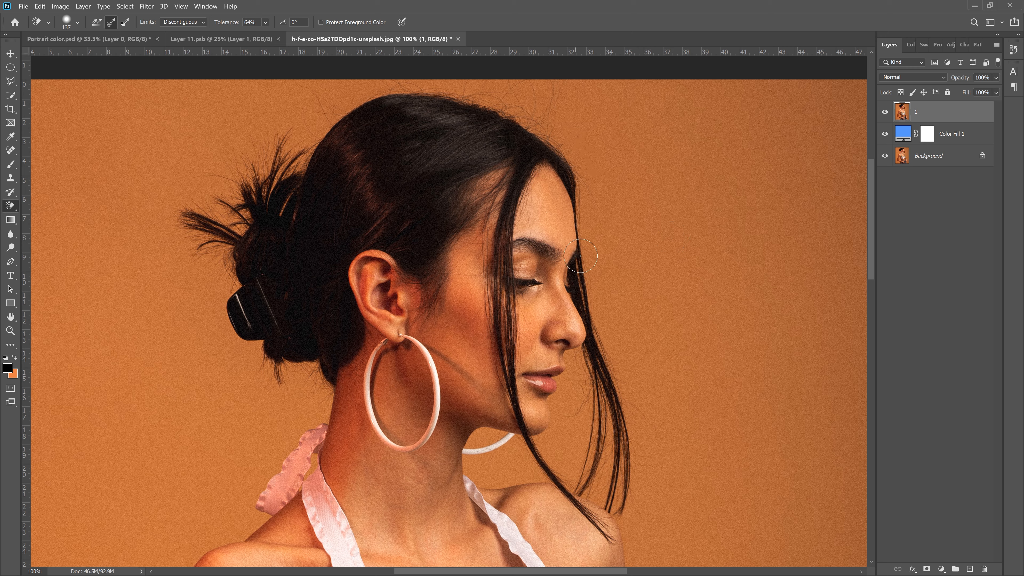
{"action": "mouse_move", "coordinate": [618, 235]}
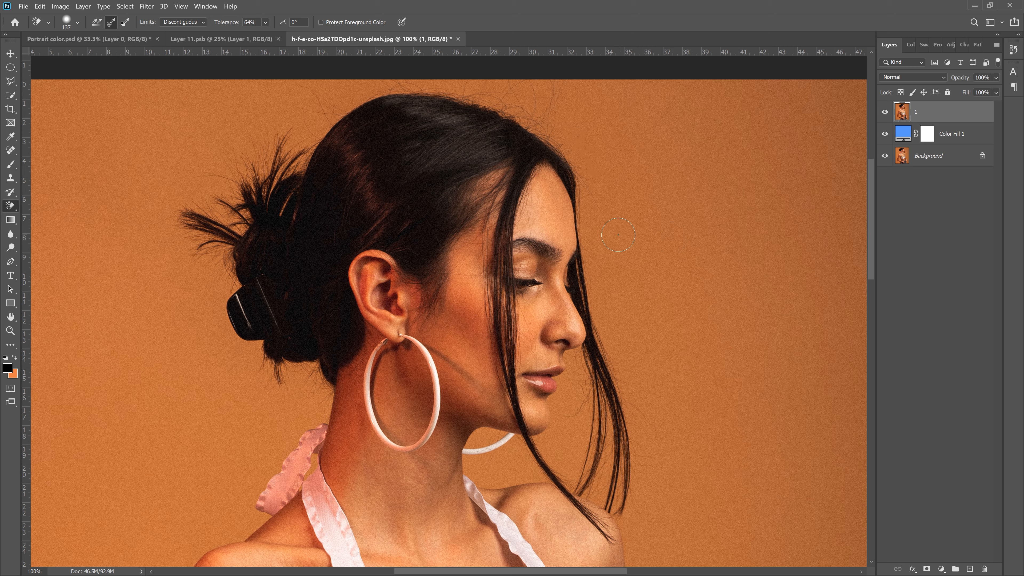
{"action": "mouse_move", "coordinate": [597, 262]}
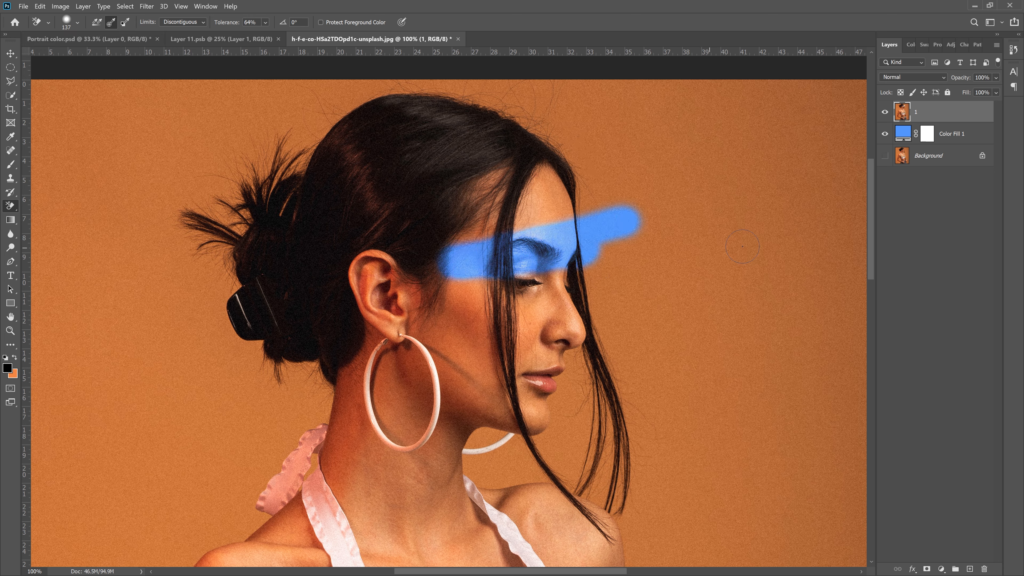
Hide the original Background layer so layer 1 sits over the blue fill
{"action": "left_click", "coordinate": [885, 134]}
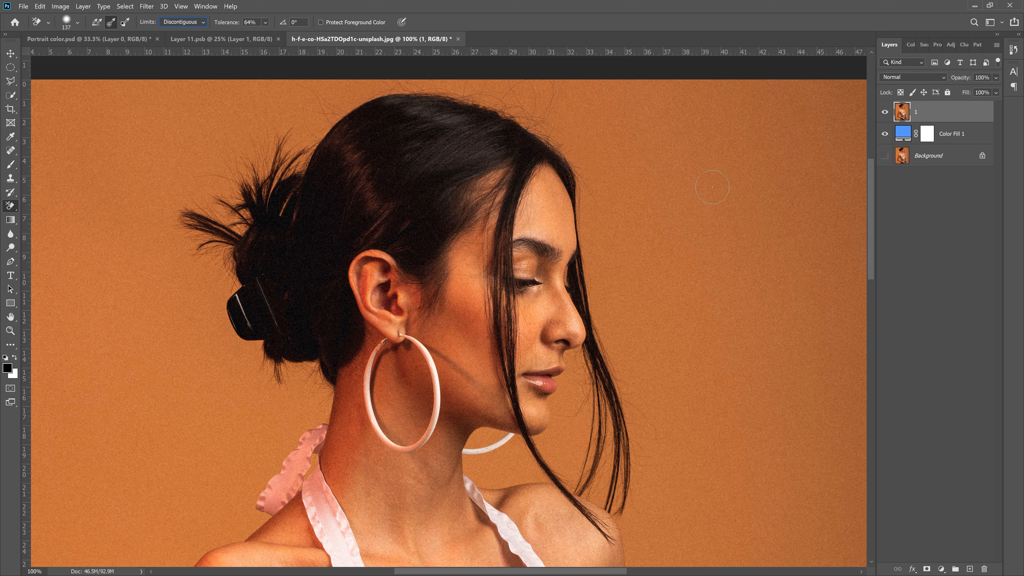
{"action": "mouse_move", "coordinate": [658, 348]}
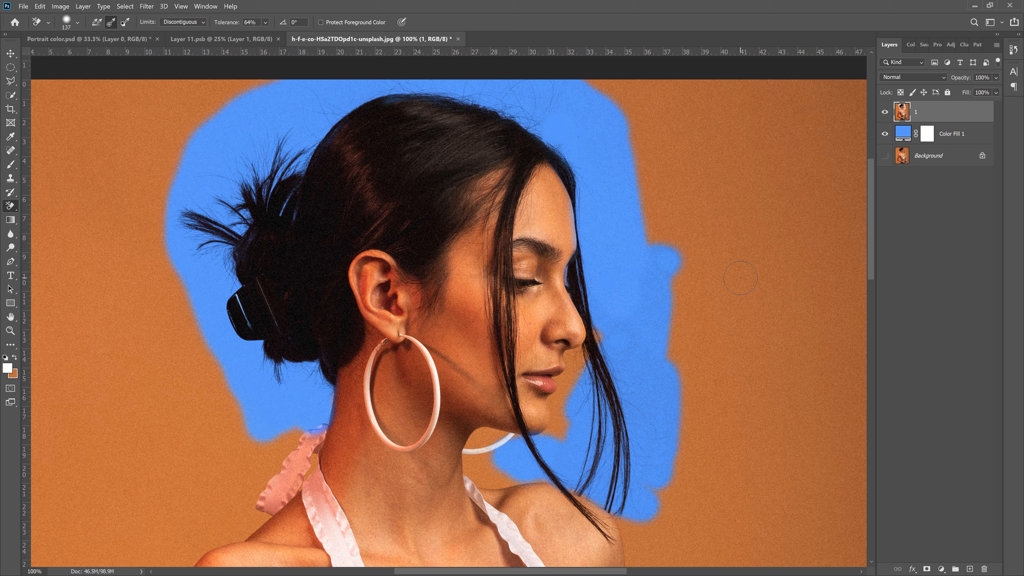
{"action": "mouse_move", "coordinate": [783, 286]}
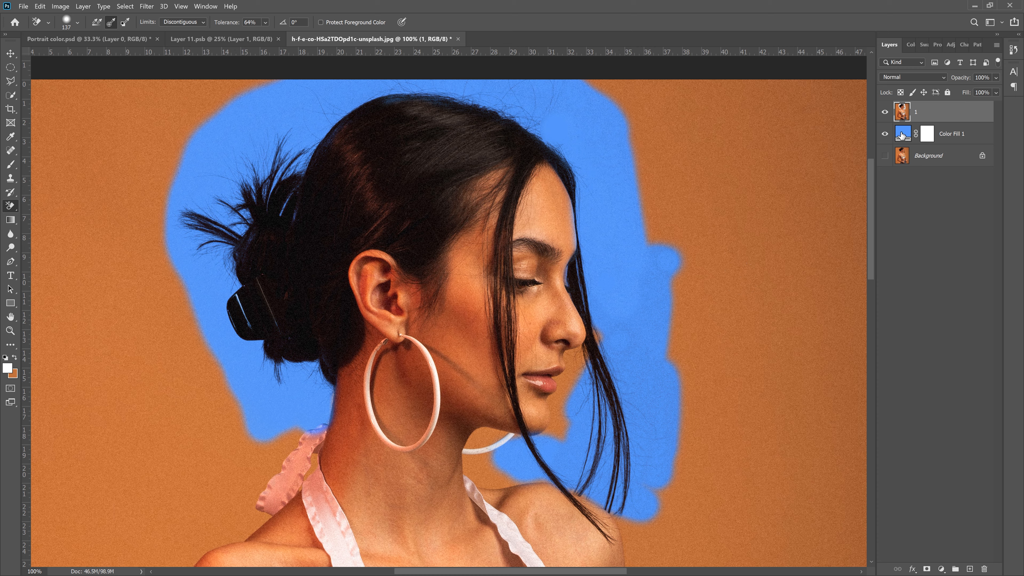
Toggle the Color Fill 1 layer off and on to inspect the erased areas, then zoom out
{"action": "left_click", "coordinate": [902, 134]}
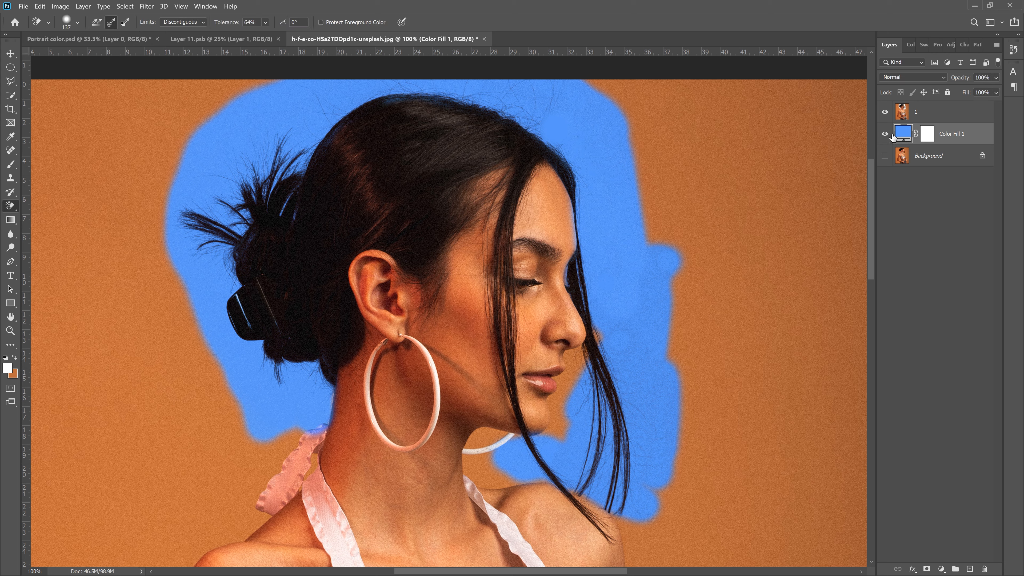
{"action": "left_click", "coordinate": [884, 134]}
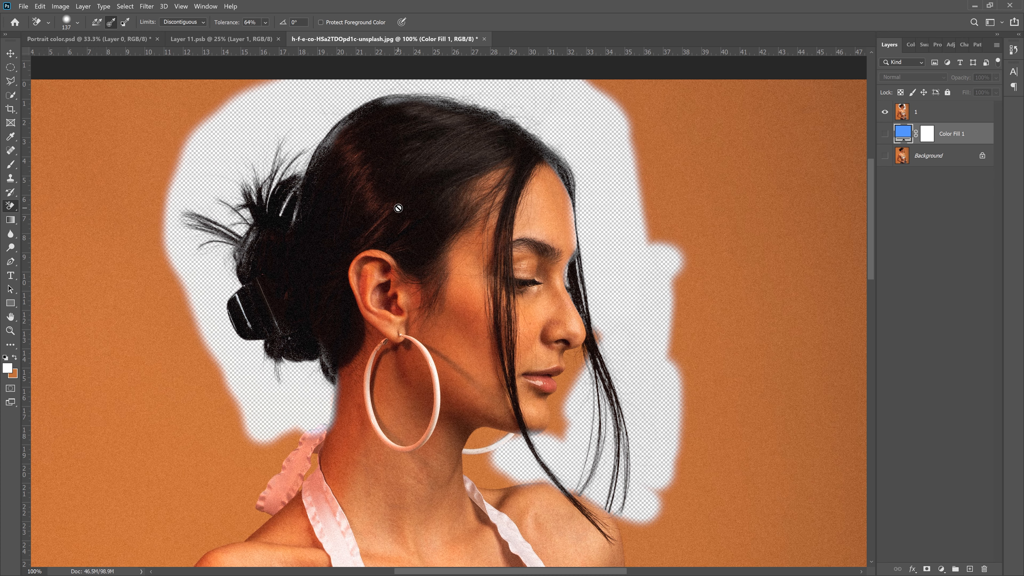
{"action": "left_click", "coordinate": [885, 134]}
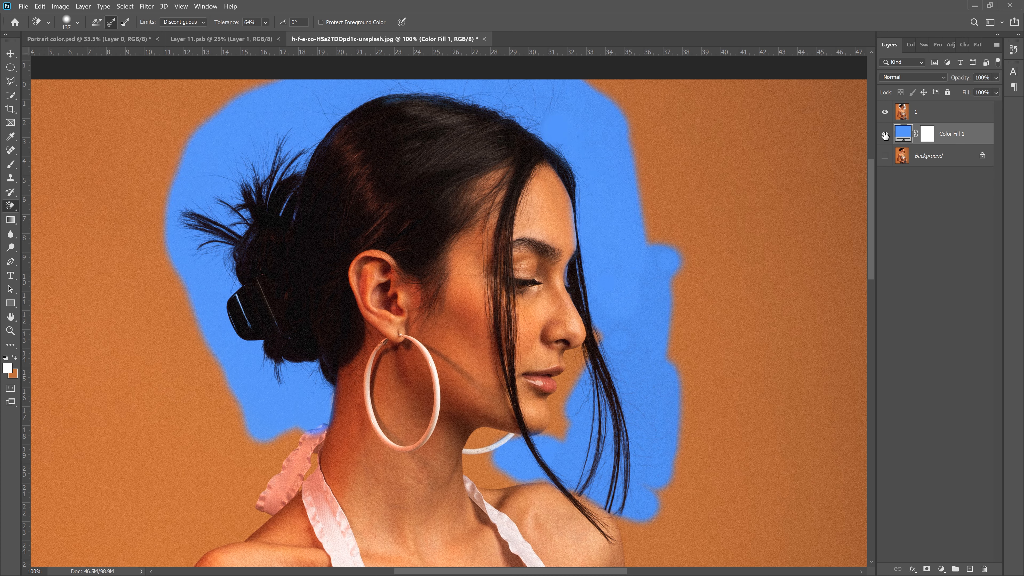
{"action": "key", "text": "ctrl+minus"}
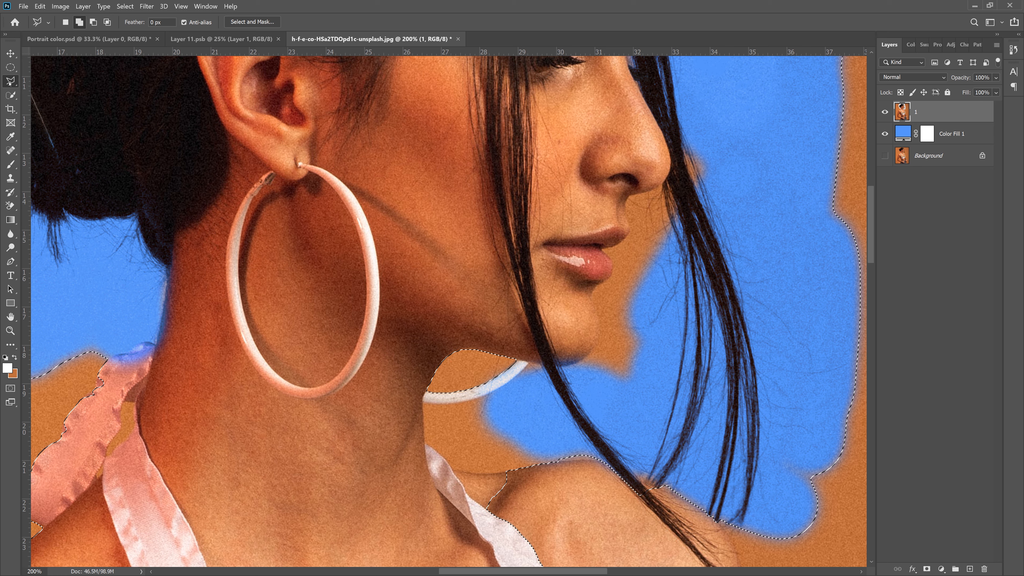
Trace a lasso selection around the figure starting beside the neck, then fit the portrait in the window
{"action": "left_click", "coordinate": [11, 81]}
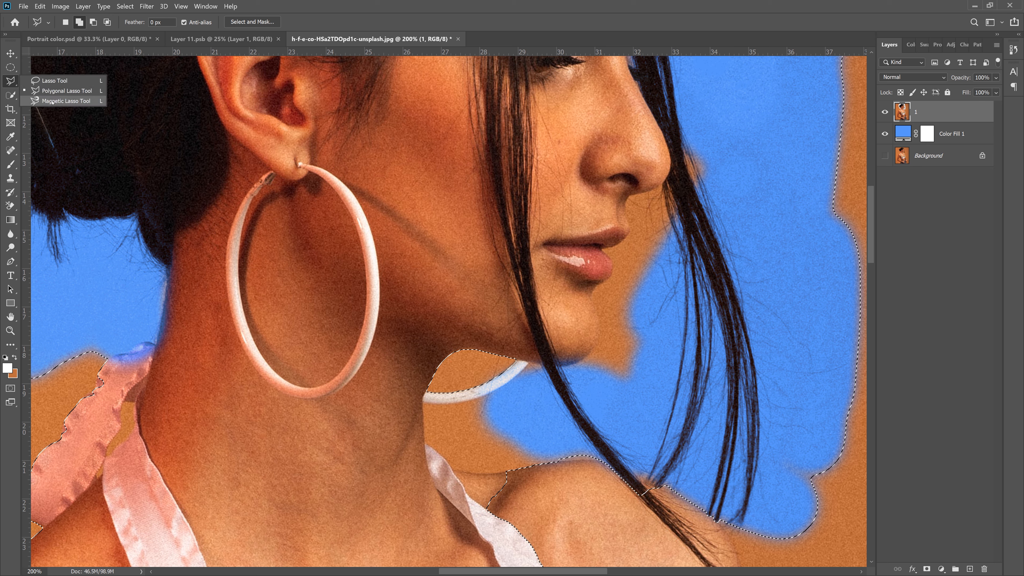
{"action": "left_click", "coordinate": [64, 101]}
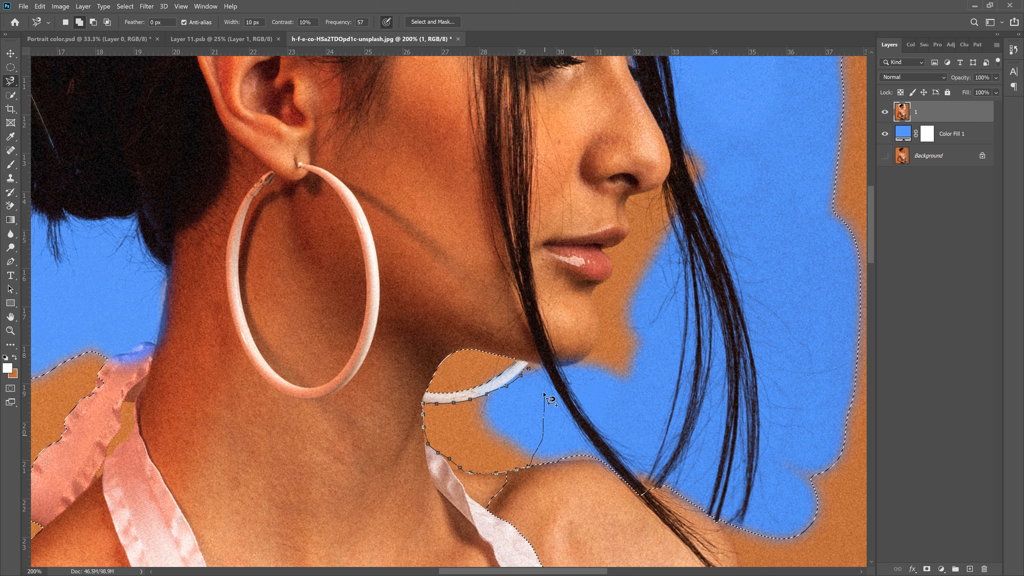
{"action": "left_click", "coordinate": [590, 372]}
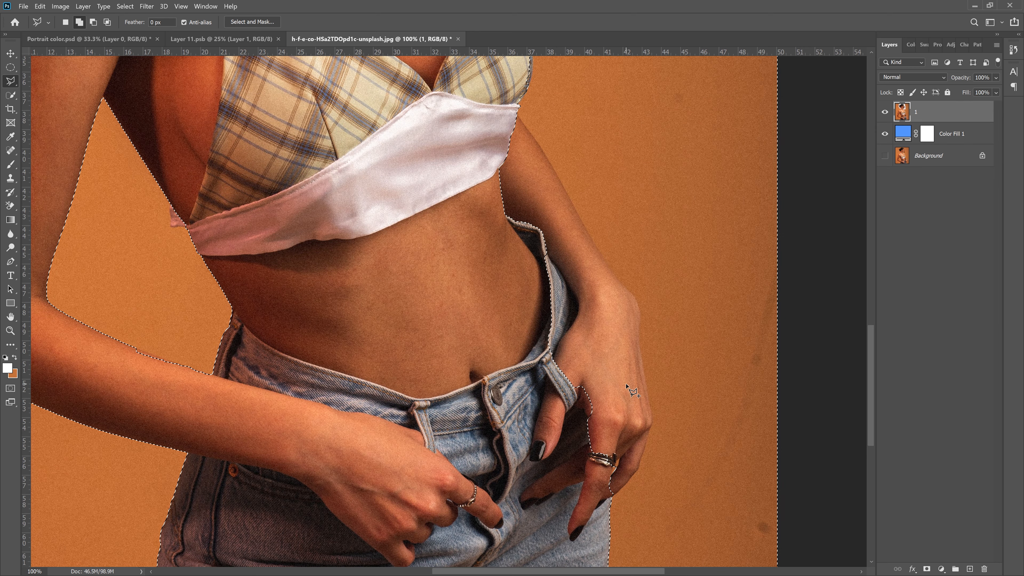
{"action": "mouse_move", "coordinate": [568, 184]}
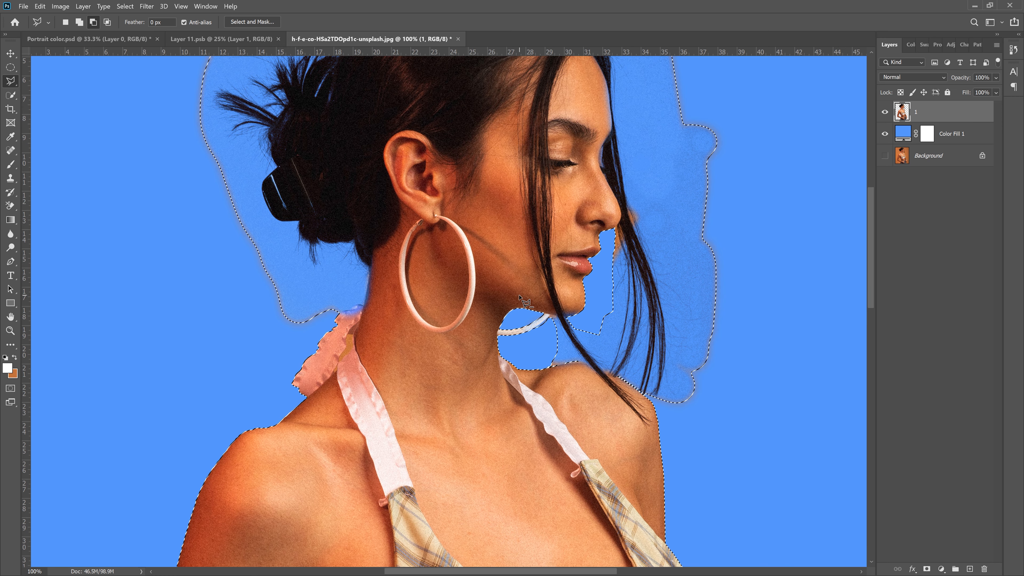
{"action": "key", "text": "ctrl+minus"}
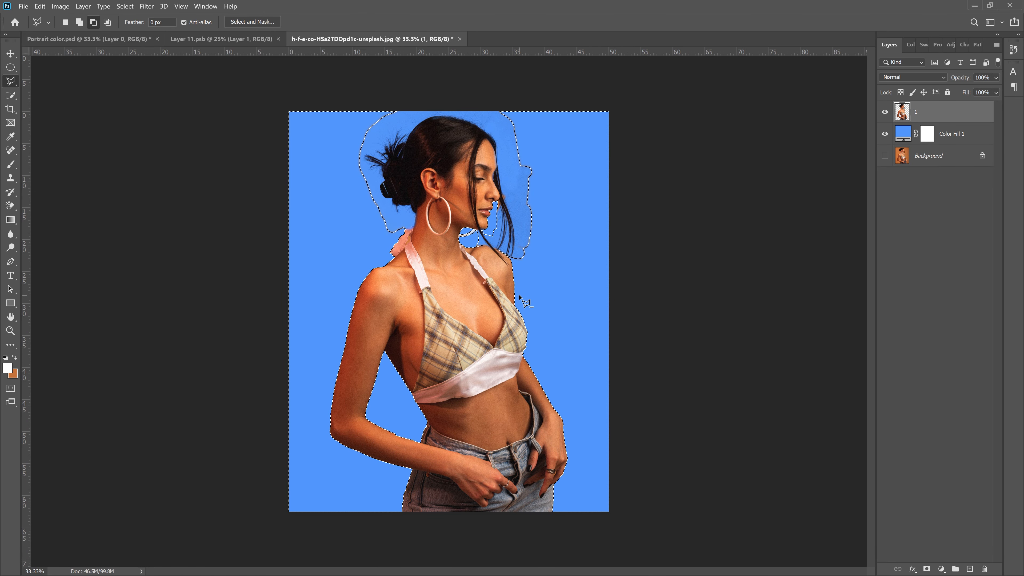
Deselect the figure outline and set the background fill colour to white
{"action": "left_click", "coordinate": [125, 6]}
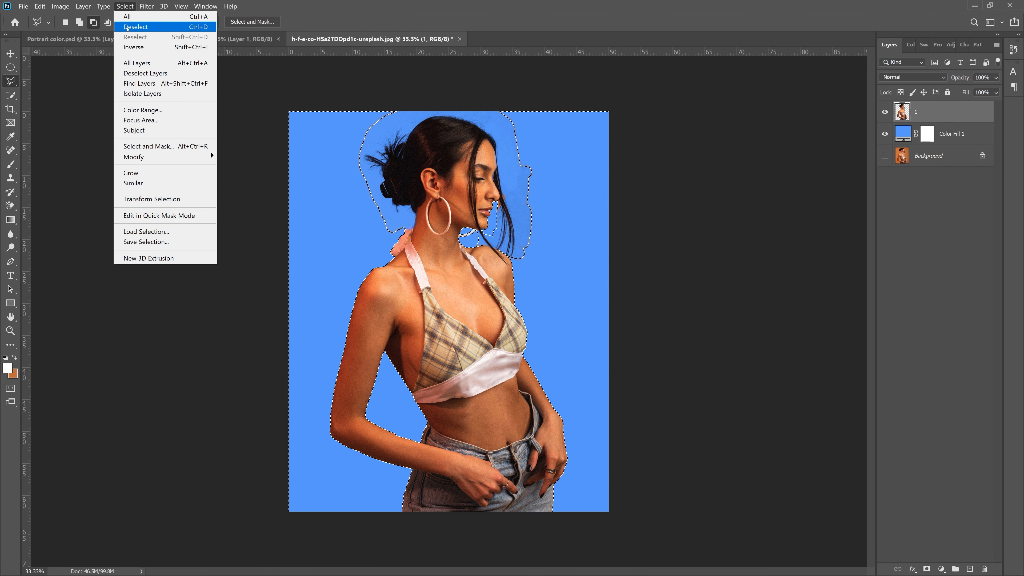
{"action": "left_click", "coordinate": [135, 27]}
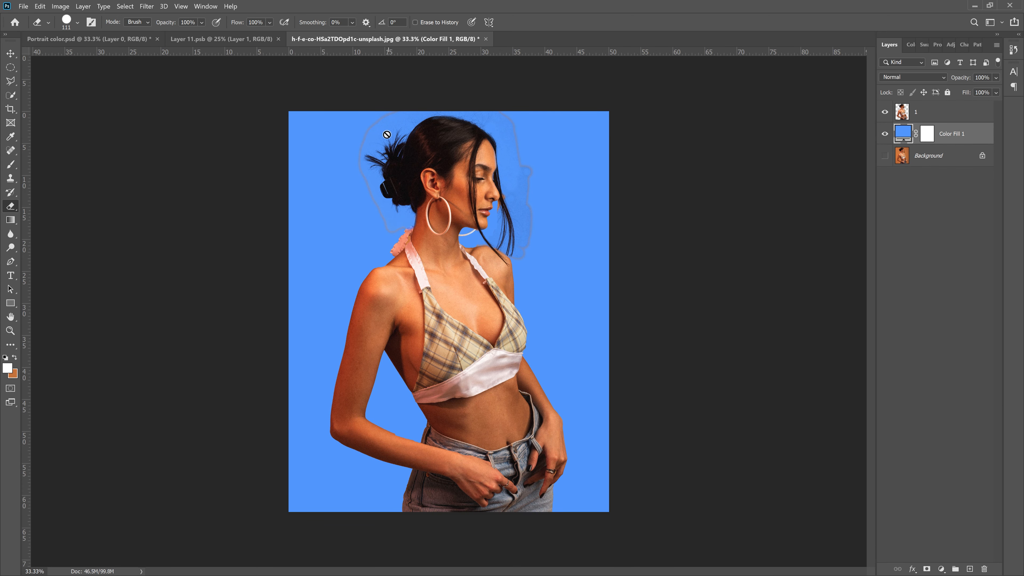
{"action": "mouse_move", "coordinate": [543, 197]}
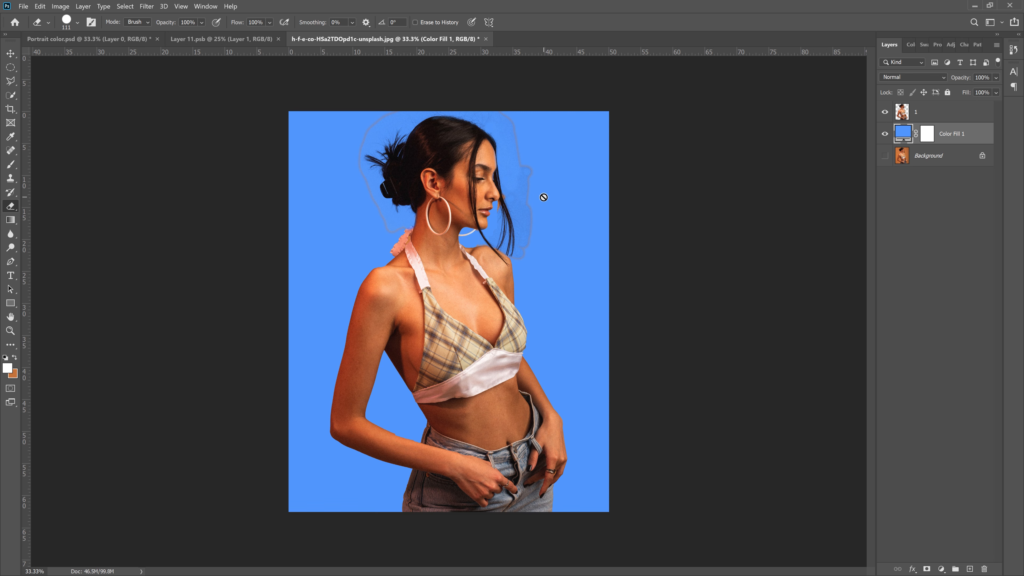
{"action": "mouse_move", "coordinate": [523, 190]}
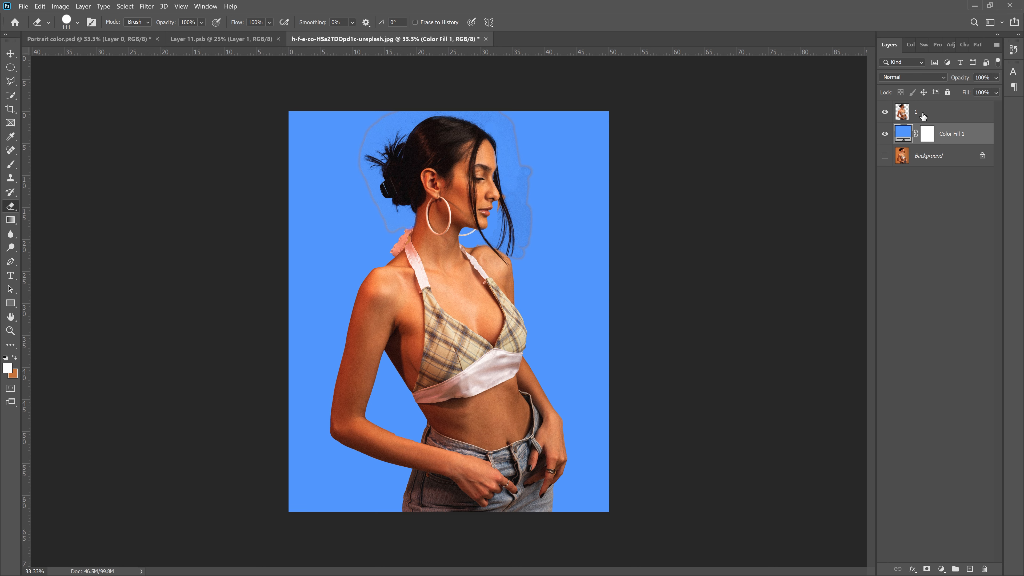
{"action": "left_click", "coordinate": [11, 137]}
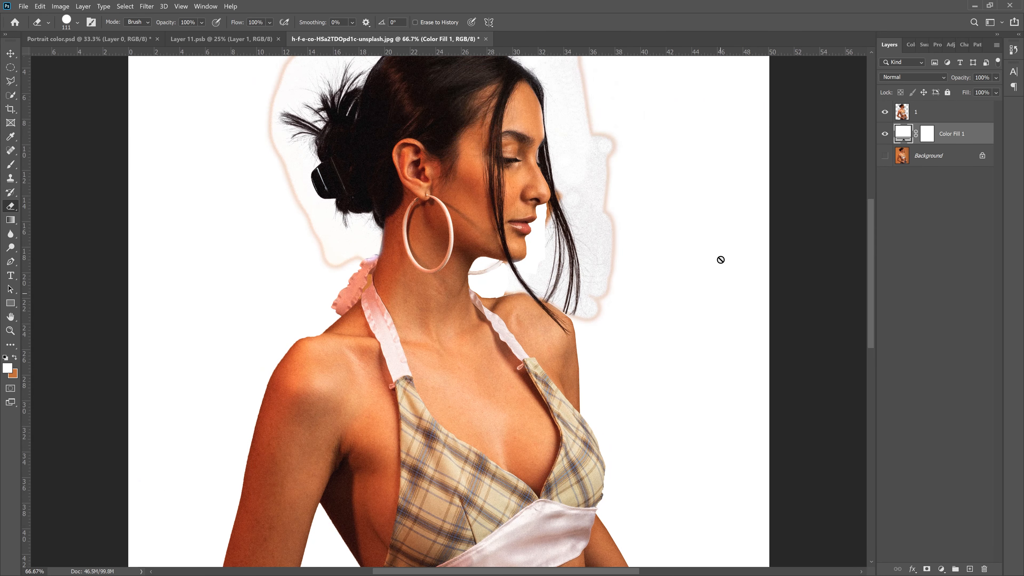
Choose a soft round brush preset for erasing, cancelling the rasterize prompt
{"action": "left_click", "coordinate": [77, 22]}
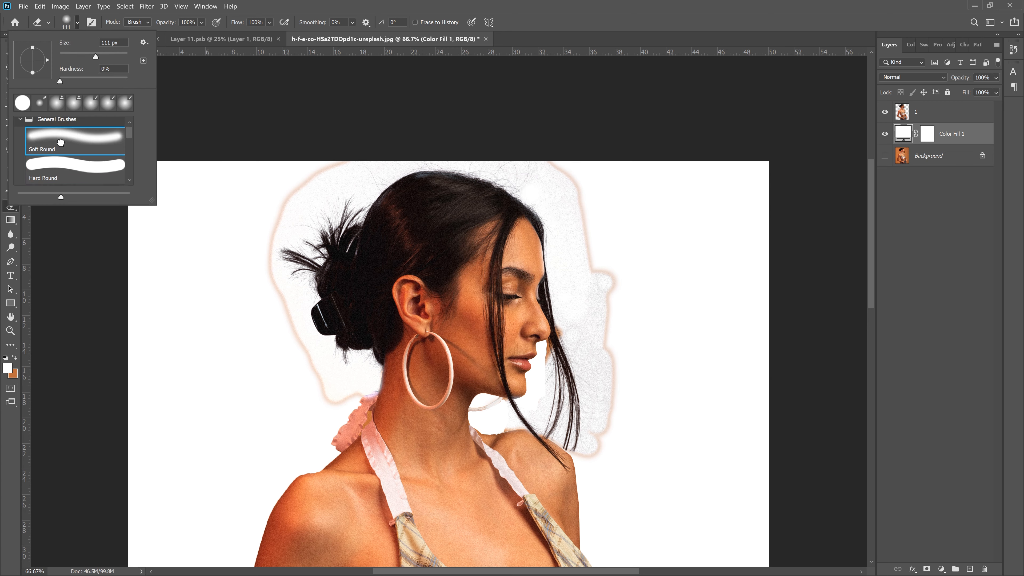
{"action": "mouse_move", "coordinate": [55, 146]}
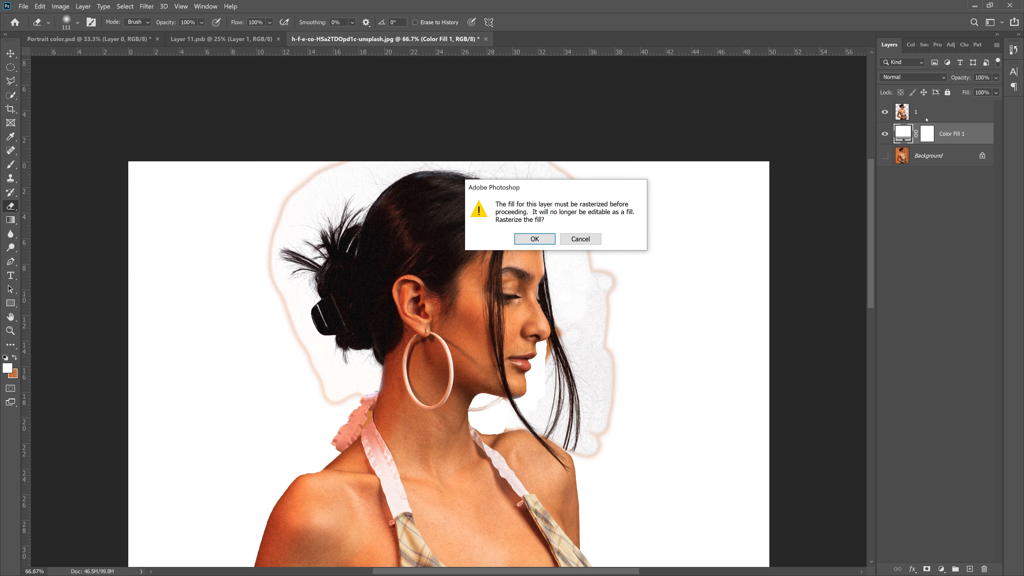
{"action": "left_click", "coordinate": [534, 238]}
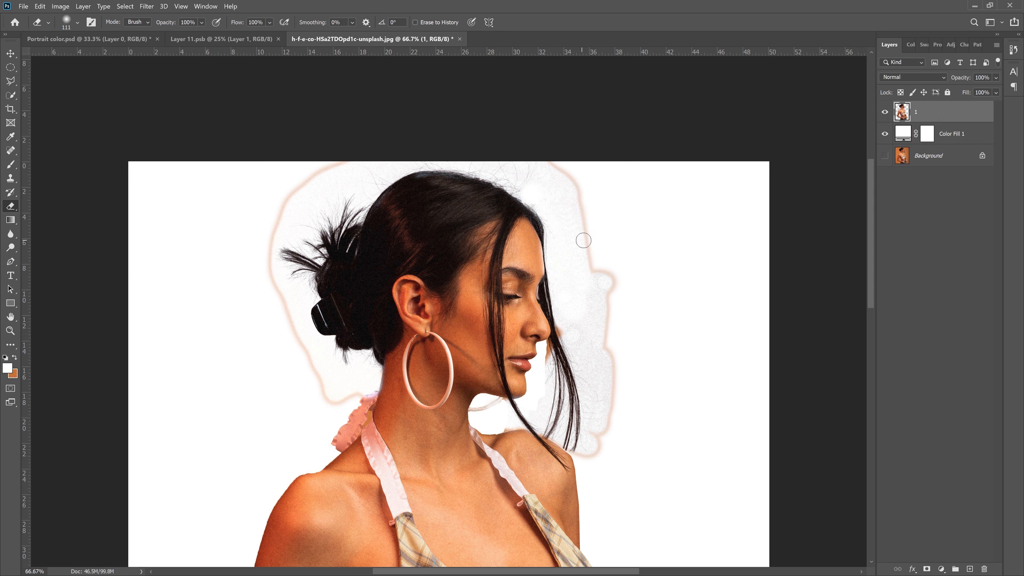
Erase the leftover halo beside the chin and hair with the soft eraser
{"action": "left_click", "coordinate": [76, 21]}
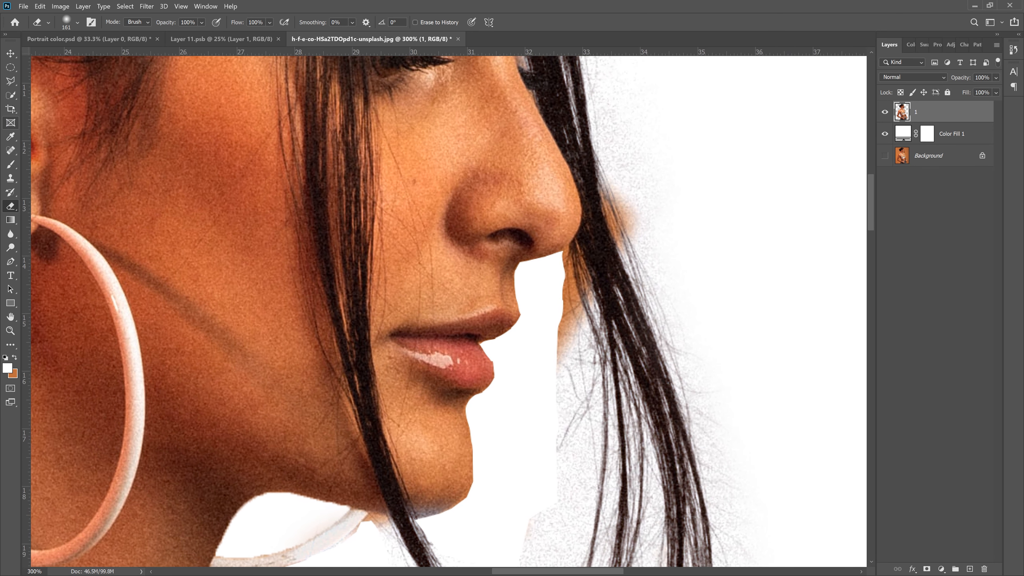
{"action": "left_click", "coordinate": [78, 21]}
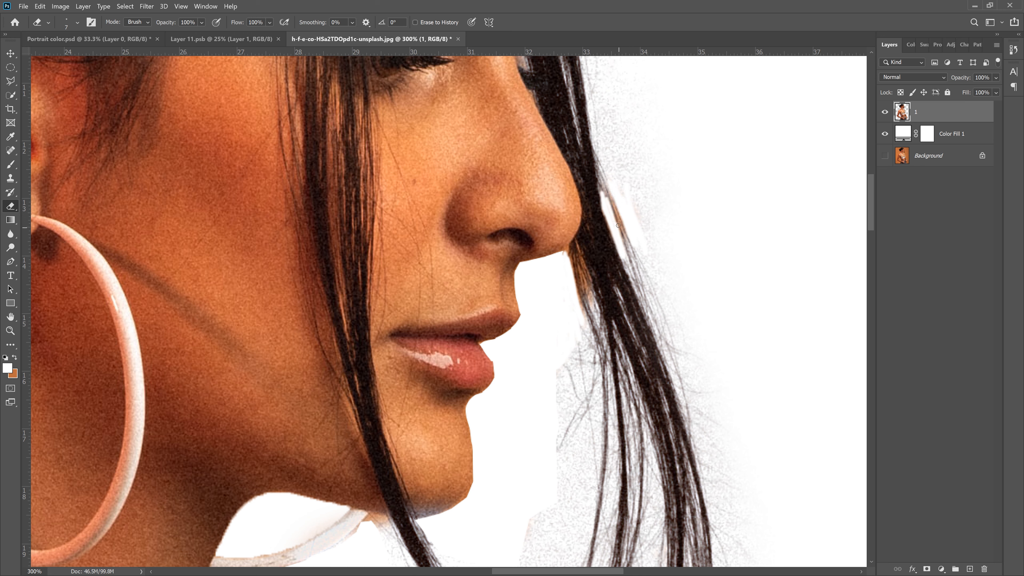
{"action": "mouse_move", "coordinate": [575, 271]}
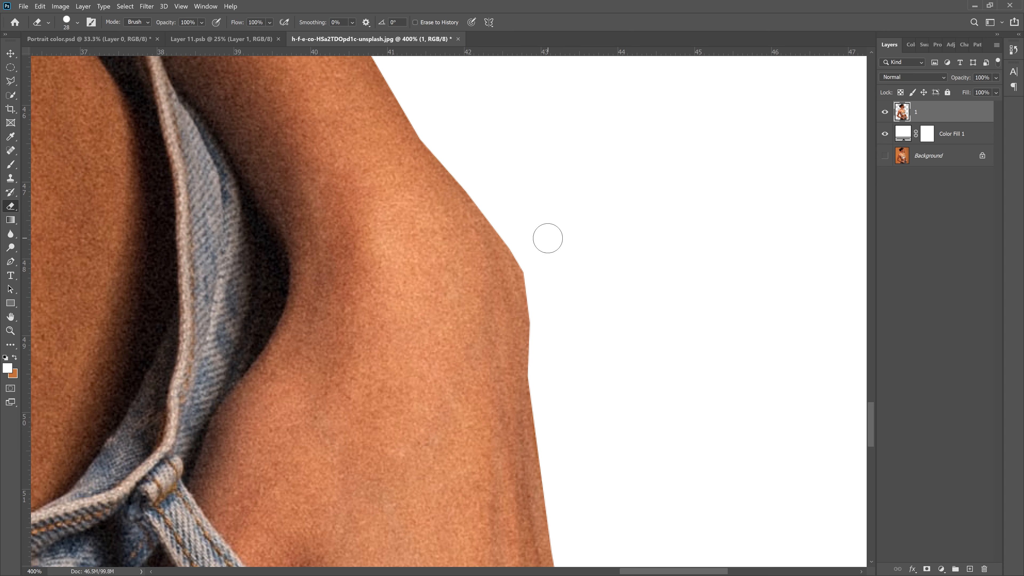
{"action": "mouse_move", "coordinate": [532, 261]}
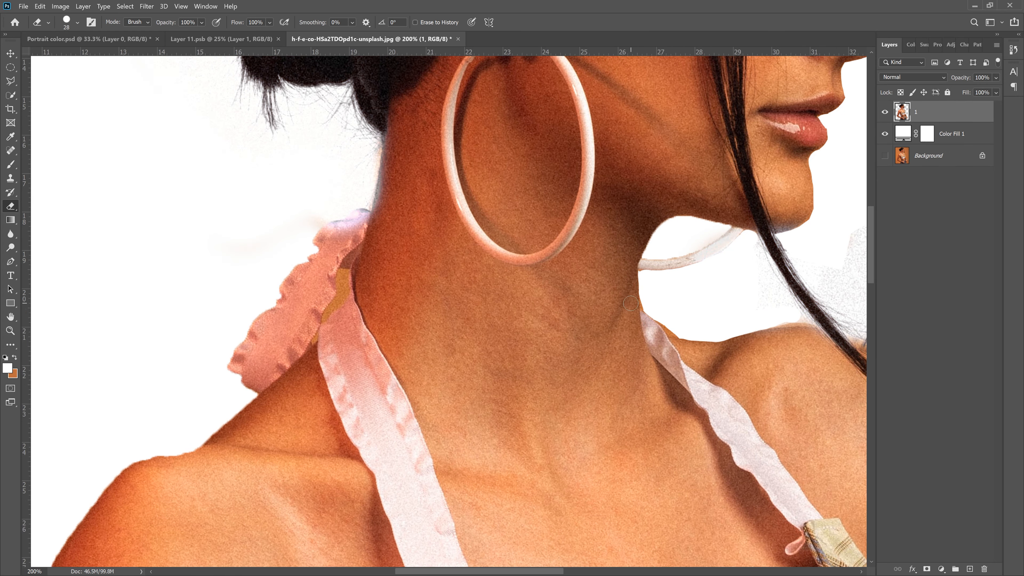
Hide the duplicated original photo and merge the strap copy into the portrait layer
{"action": "left_click", "coordinate": [927, 155]}
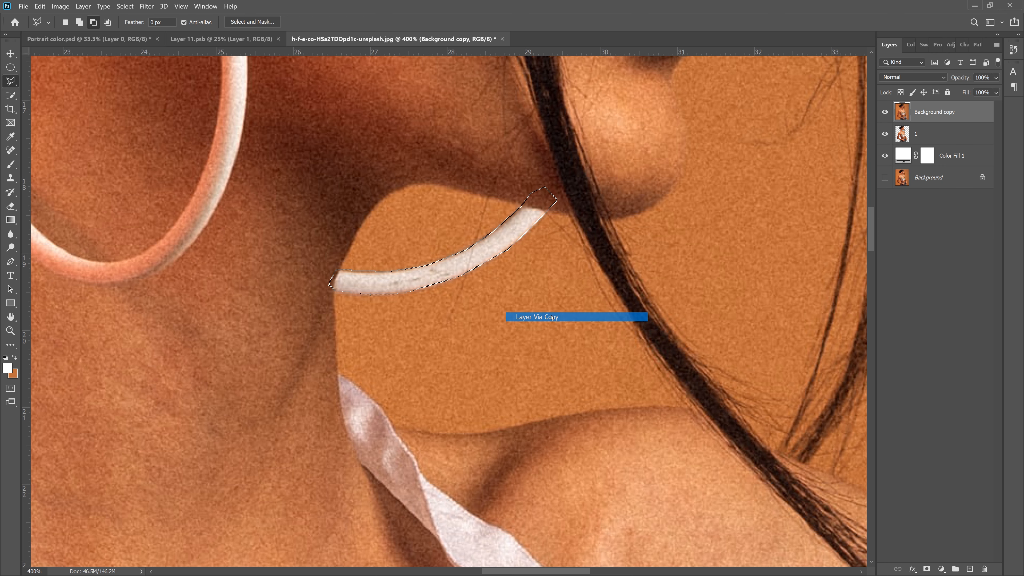
{"action": "left_click", "coordinate": [537, 316]}
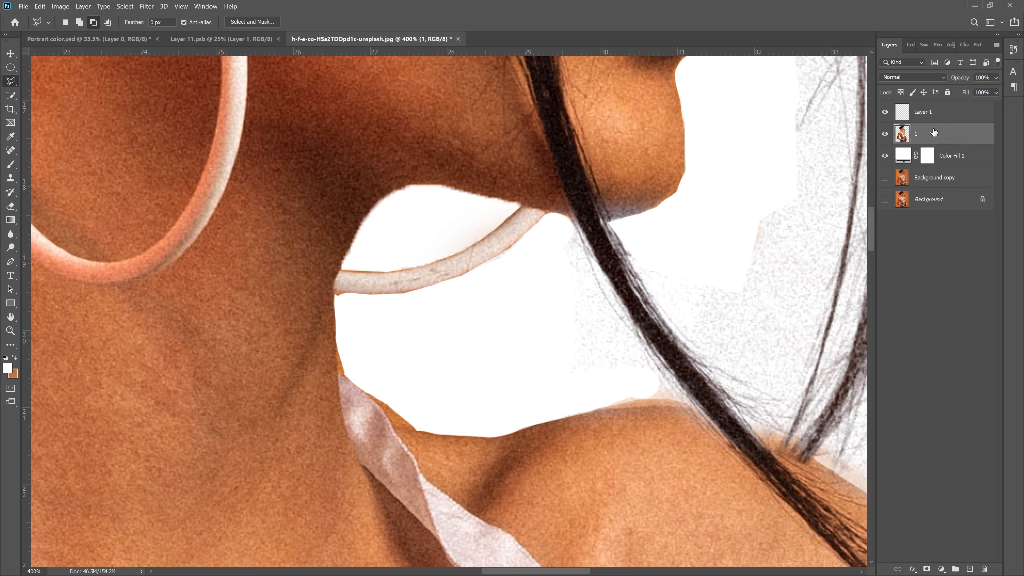
{"action": "right_click", "coordinate": [916, 133]}
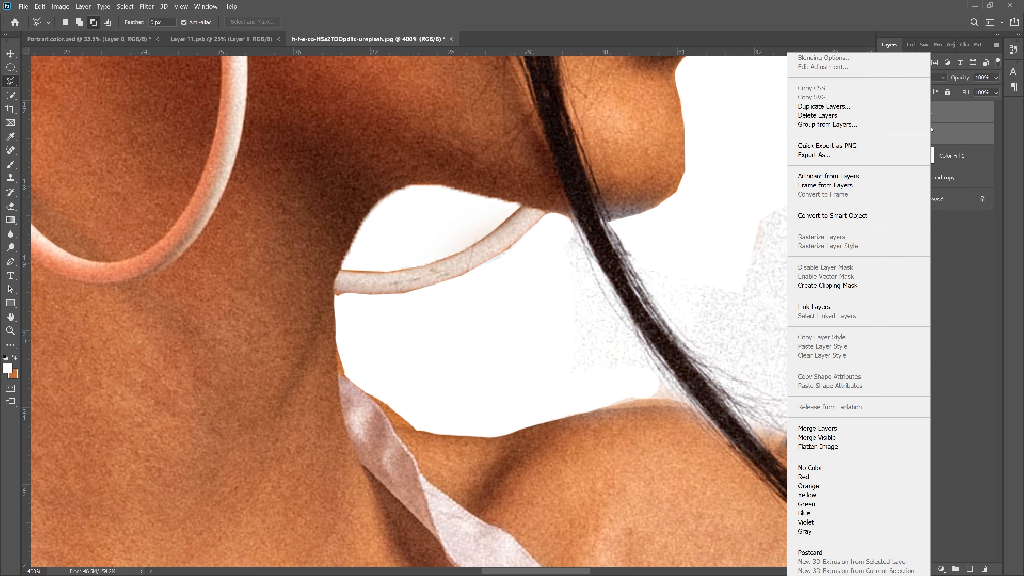
{"action": "mouse_move", "coordinate": [847, 171]}
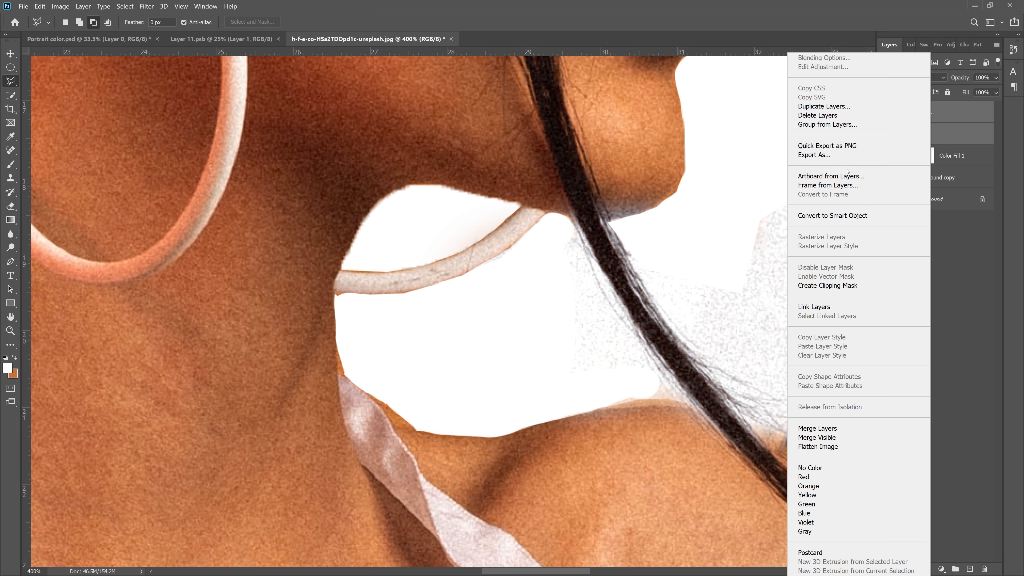
{"action": "mouse_move", "coordinate": [826, 428]}
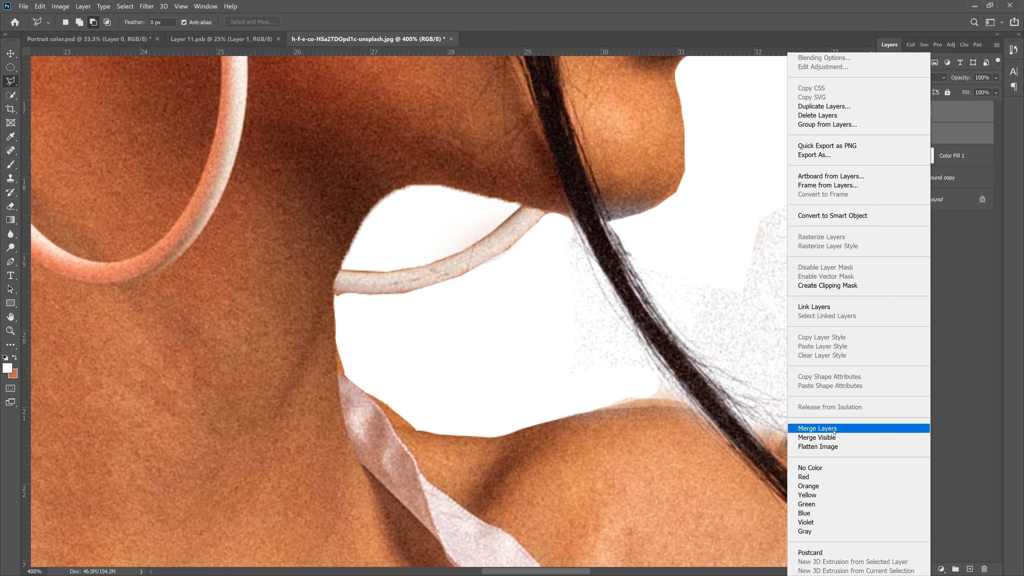
{"action": "left_click", "coordinate": [818, 427]}
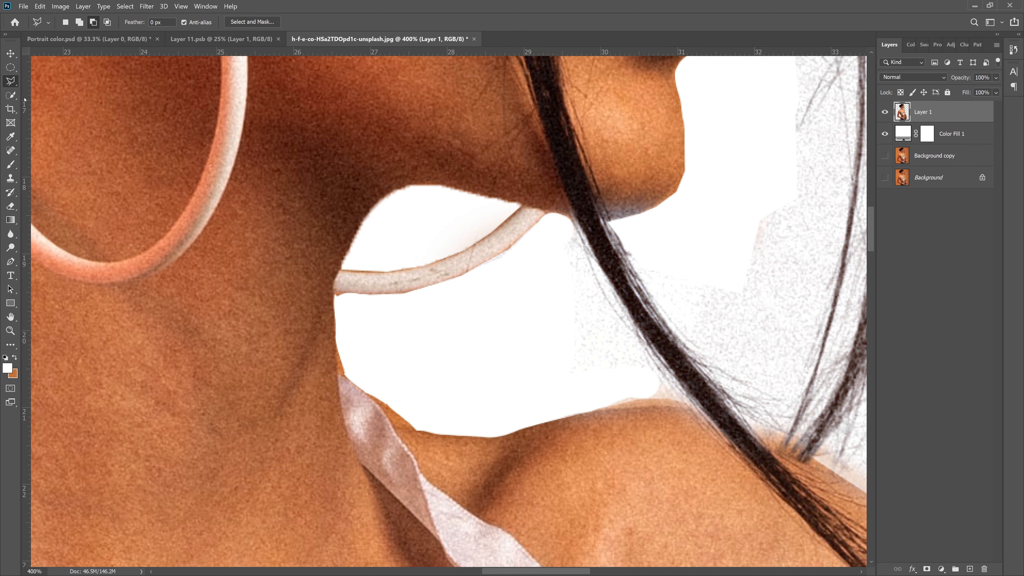
Return to the Eraser Tool with a hard brush tip preset
{"action": "left_click", "coordinate": [11, 206]}
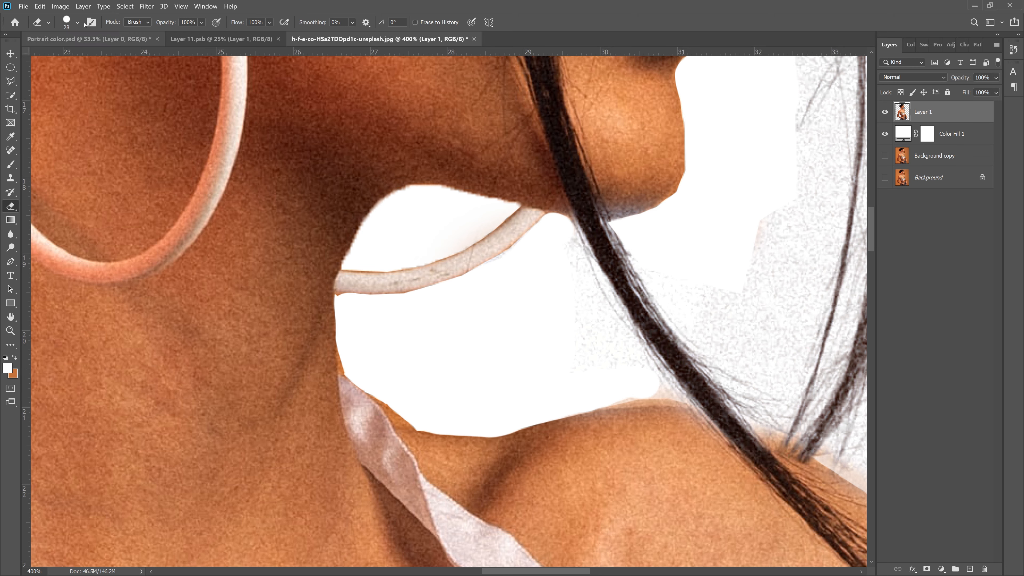
{"action": "left_click", "coordinate": [77, 21]}
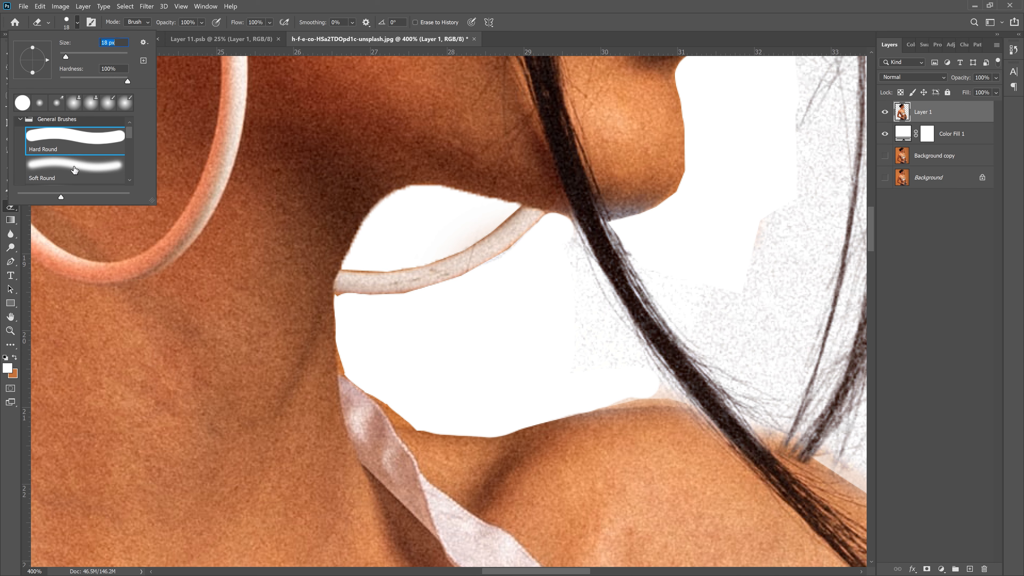
{"action": "left_click", "coordinate": [75, 169]}
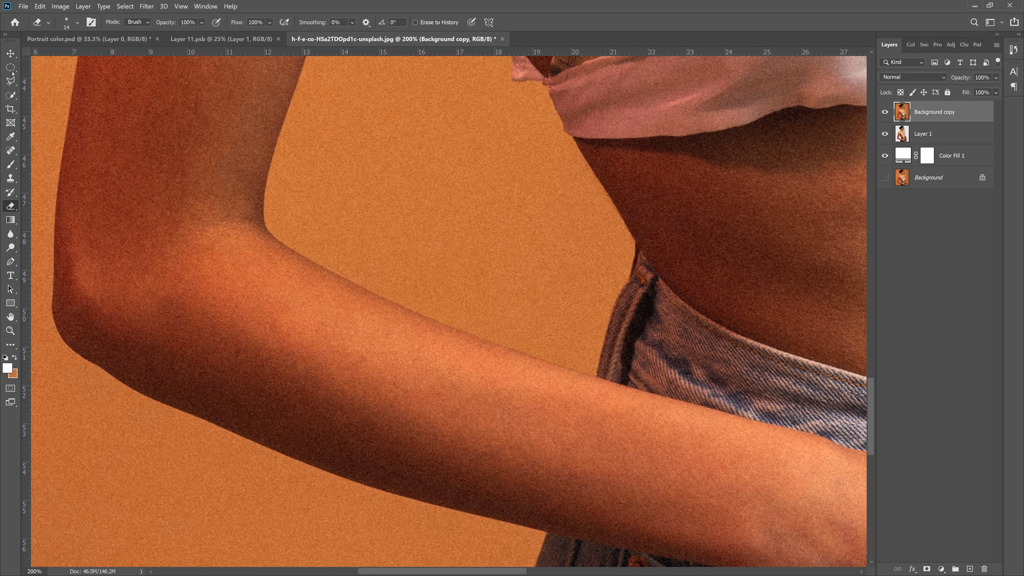
Lasso the missing arm edge from Background copy onto its own layer and hide Background copy
{"action": "left_click", "coordinate": [11, 68]}
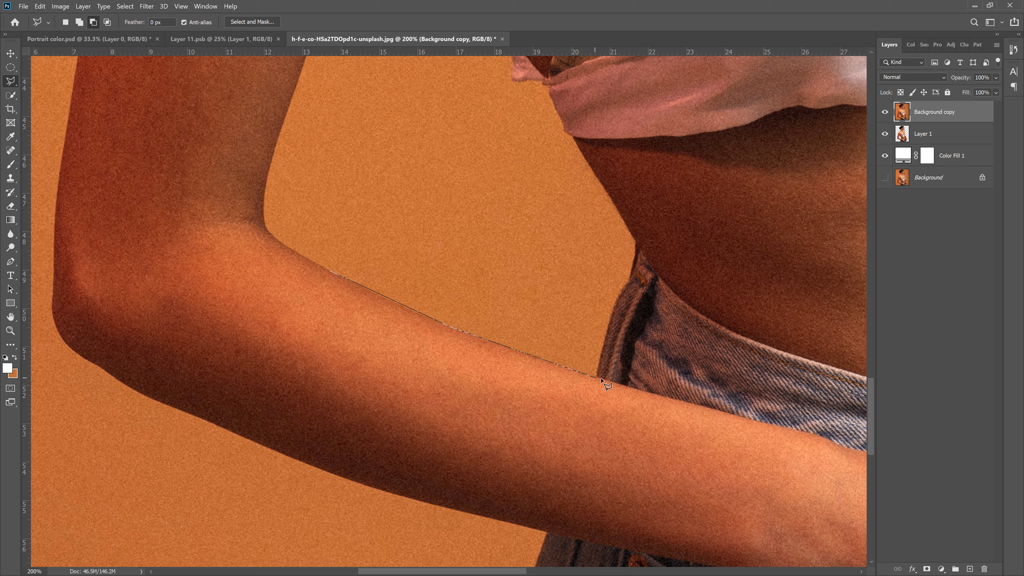
{"action": "left_click", "coordinate": [294, 277]}
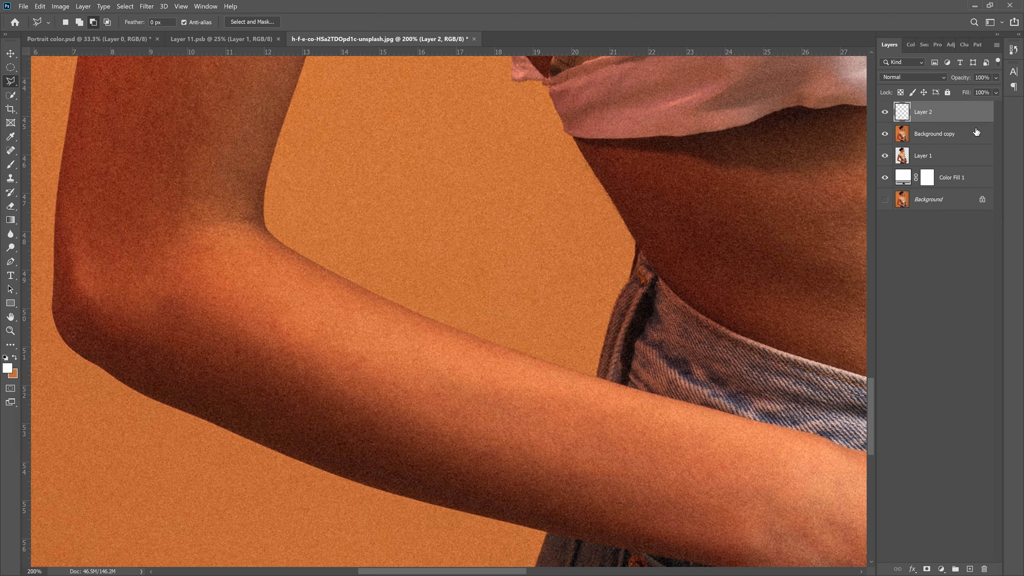
{"action": "left_click", "coordinate": [885, 134]}
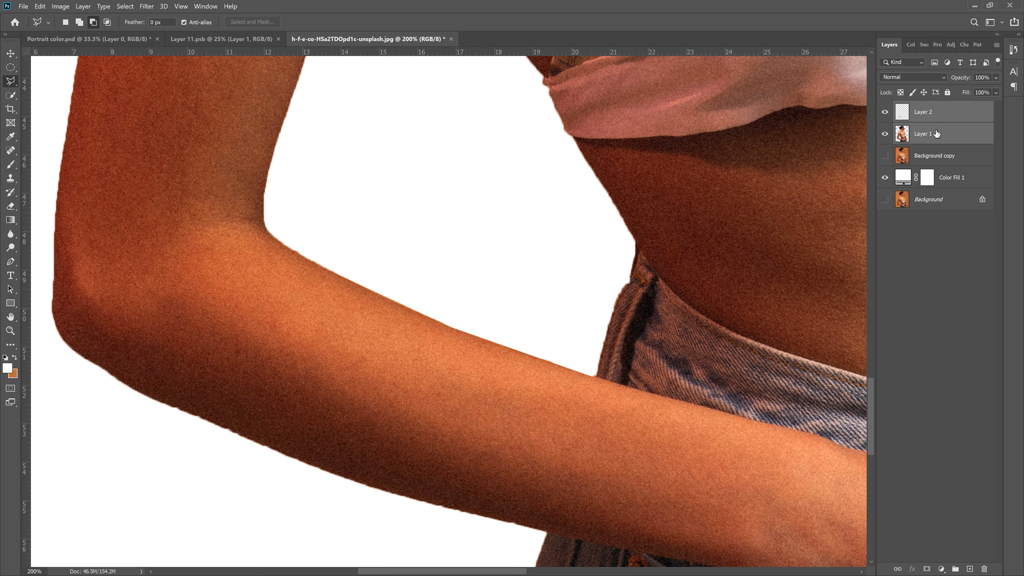
Merge the arm patch with the portrait layer into a single Layer 2
{"action": "right_click", "coordinate": [921, 133]}
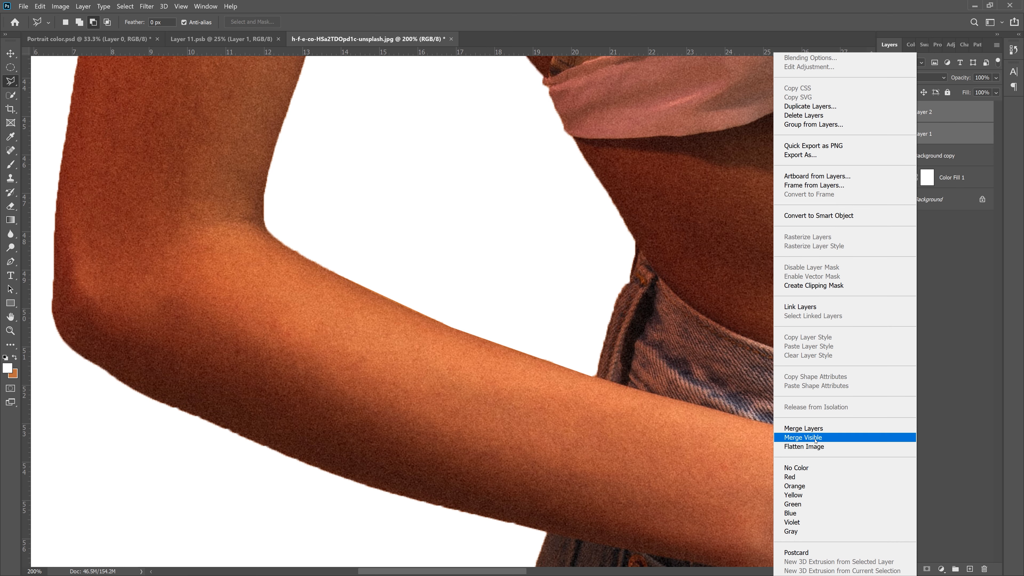
{"action": "left_click", "coordinate": [802, 437]}
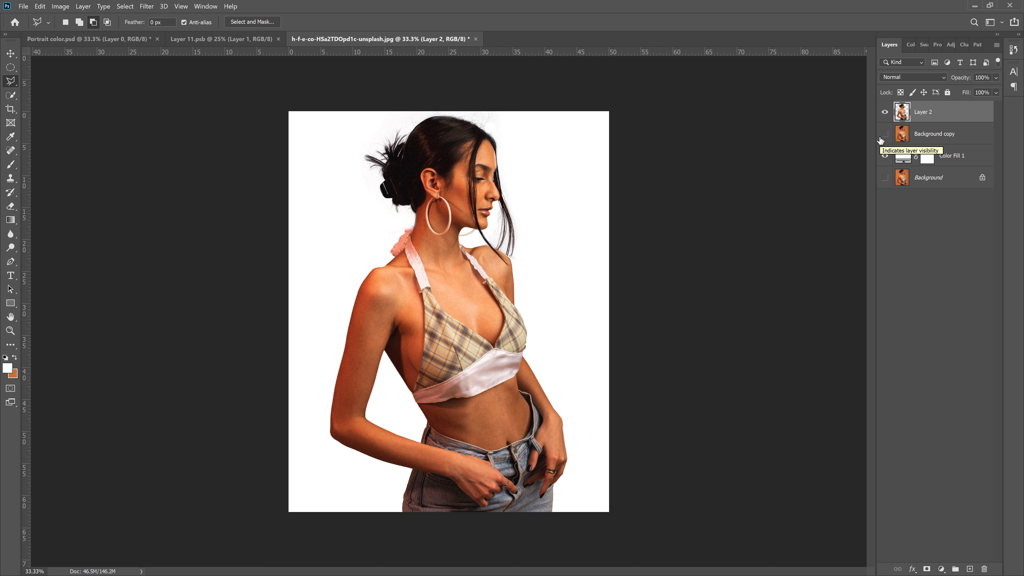
Duplicate Layer 2 with Ctrl+J and rotate the copy 180° over the original
{"action": "left_click", "coordinate": [79, 38]}
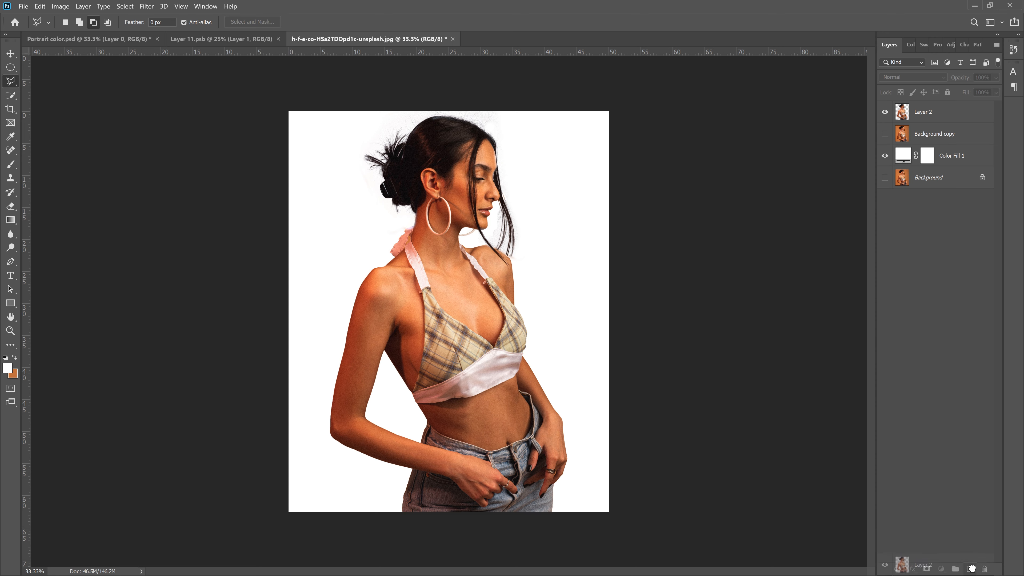
{"action": "key", "text": "ctrl+j"}
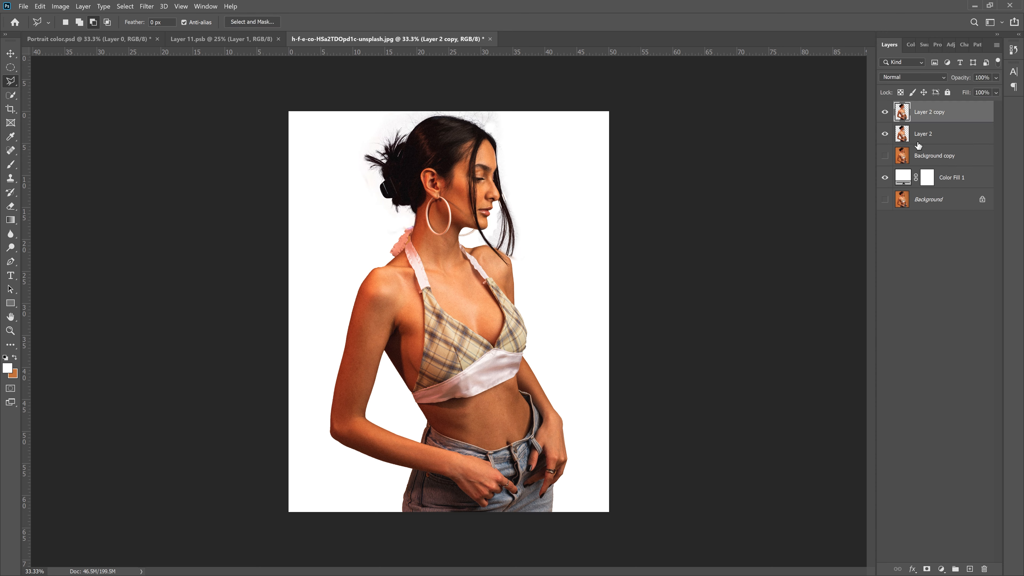
{"action": "key", "text": "ctrl+t"}
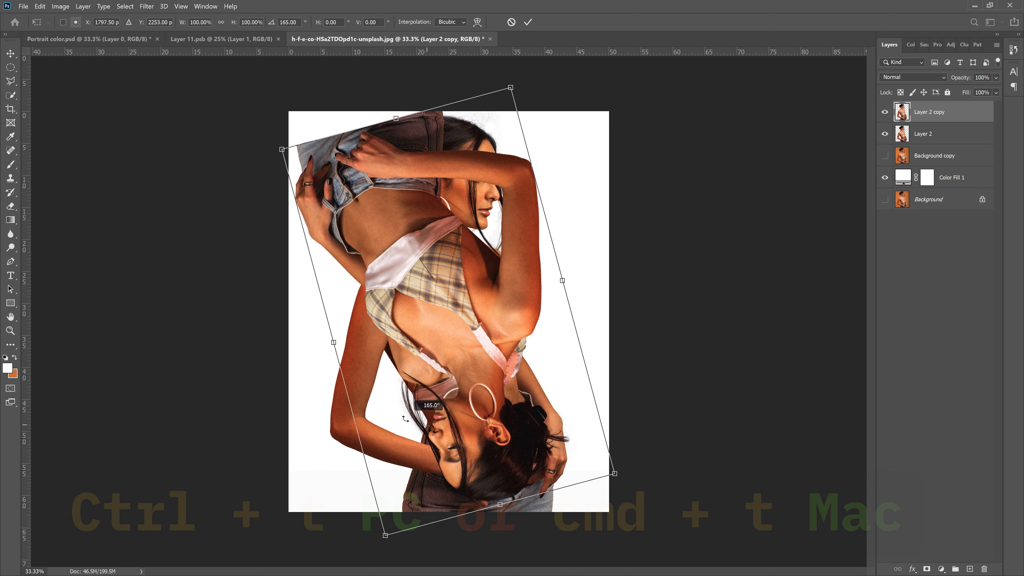
{"action": "left_click", "coordinate": [526, 21]}
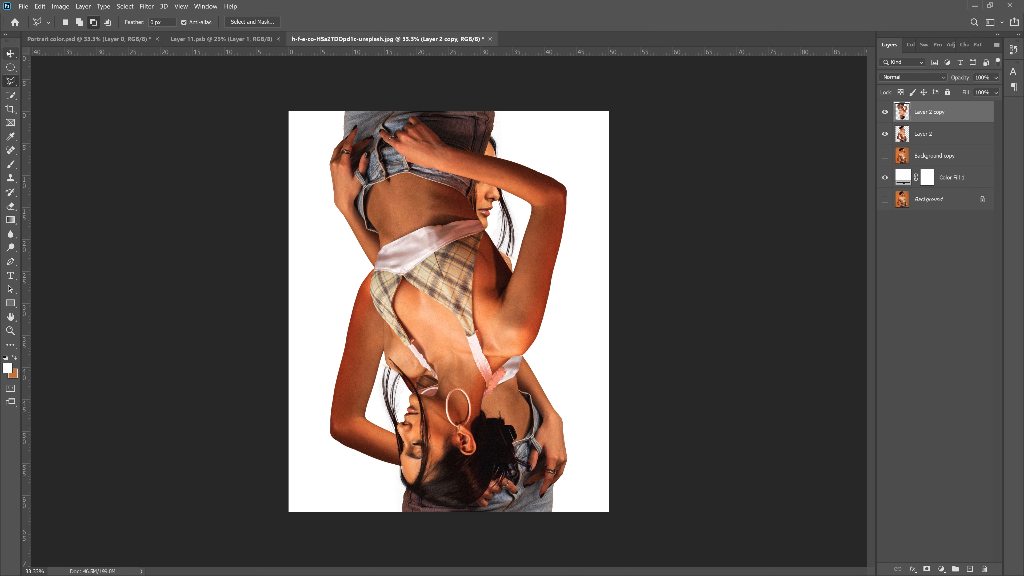
{"action": "left_click", "coordinate": [10, 53]}
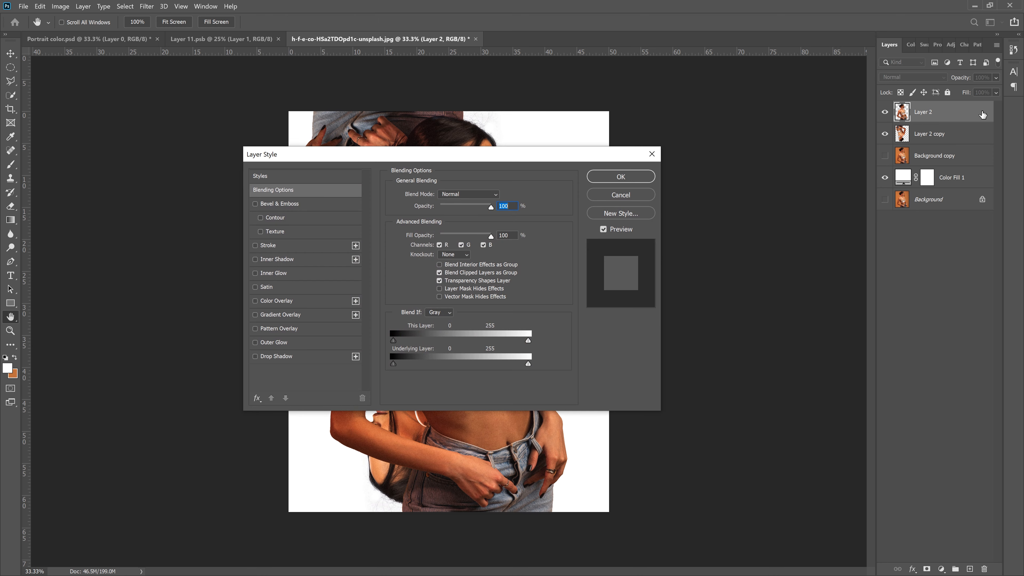
In Layer 2's Blending Options uncheck the R and B channels so the upright figure tints magenta
{"action": "left_click", "coordinate": [260, 175]}
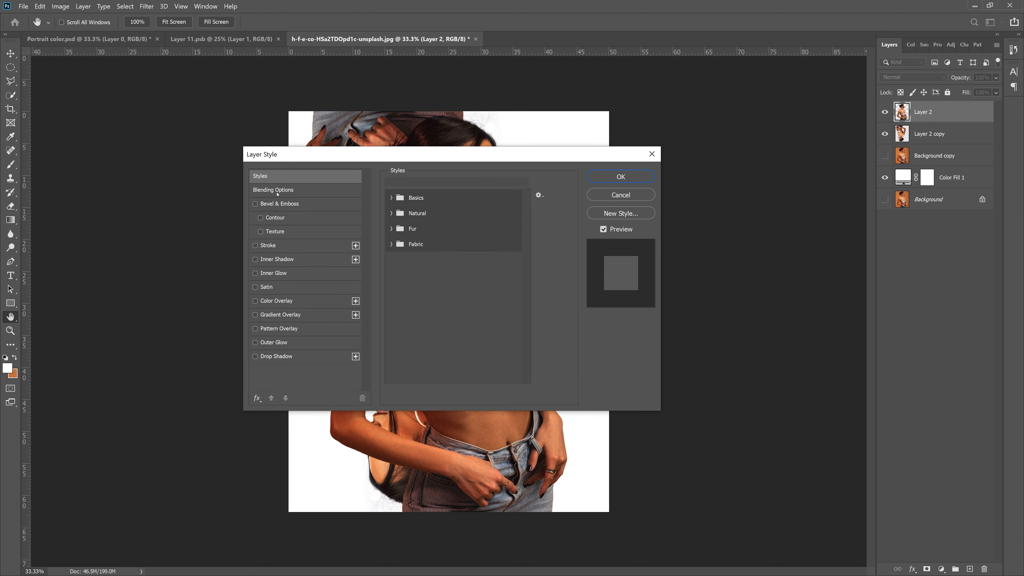
{"action": "left_click", "coordinate": [273, 189]}
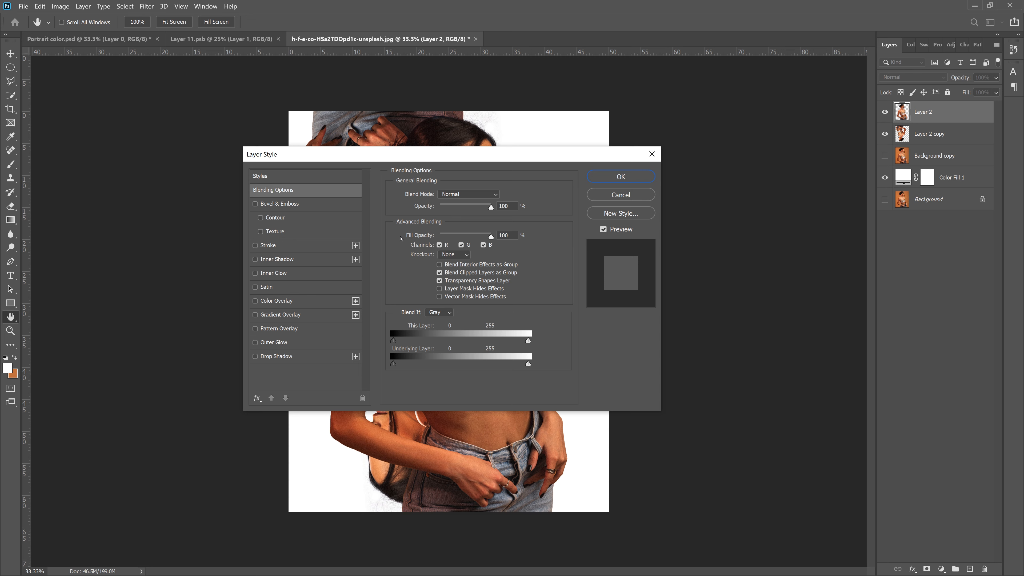
{"action": "left_click", "coordinate": [460, 244]}
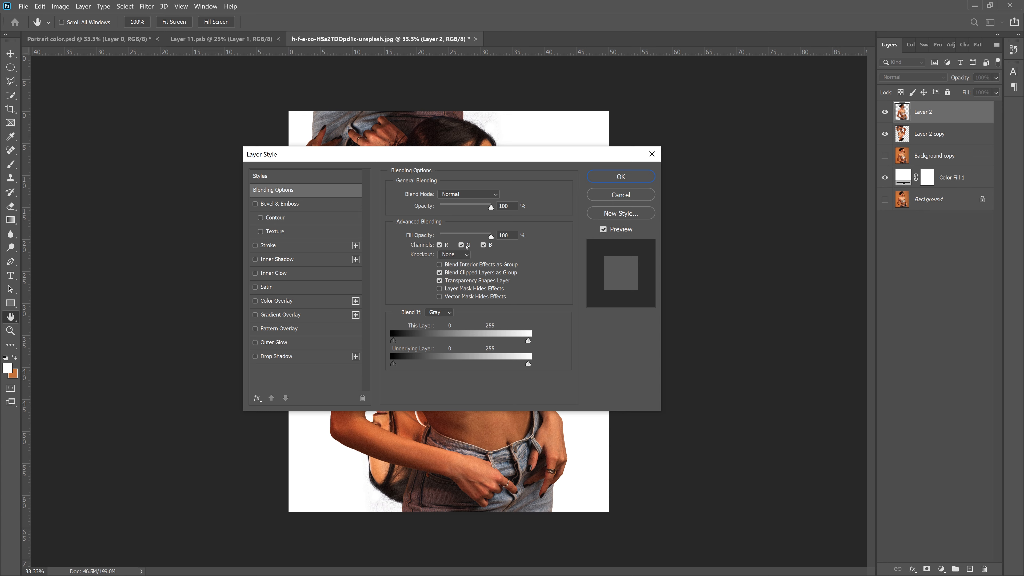
{"action": "left_click", "coordinate": [461, 244]}
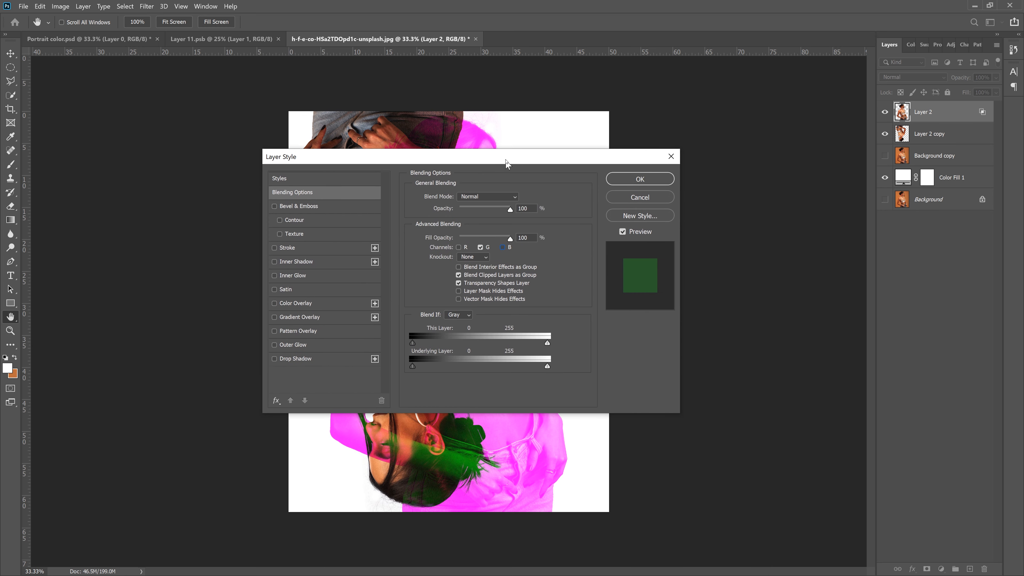
{"action": "left_click", "coordinate": [639, 179]}
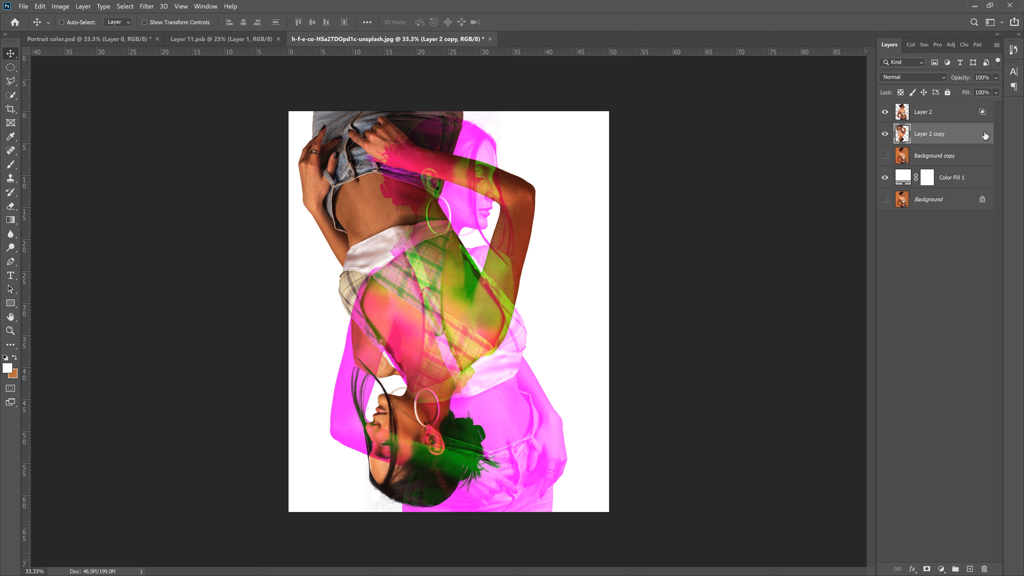
In Layer 2 copy's Blending Options uncheck the G and B channels so the flipped copy turns cyan
{"action": "double_click", "coordinate": [940, 134]}
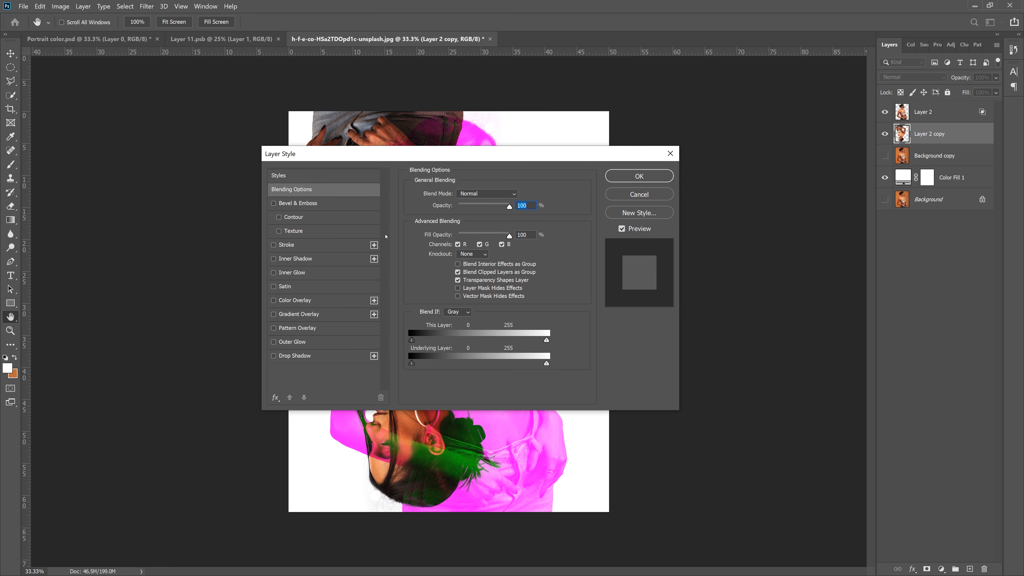
{"action": "left_click", "coordinate": [479, 244]}
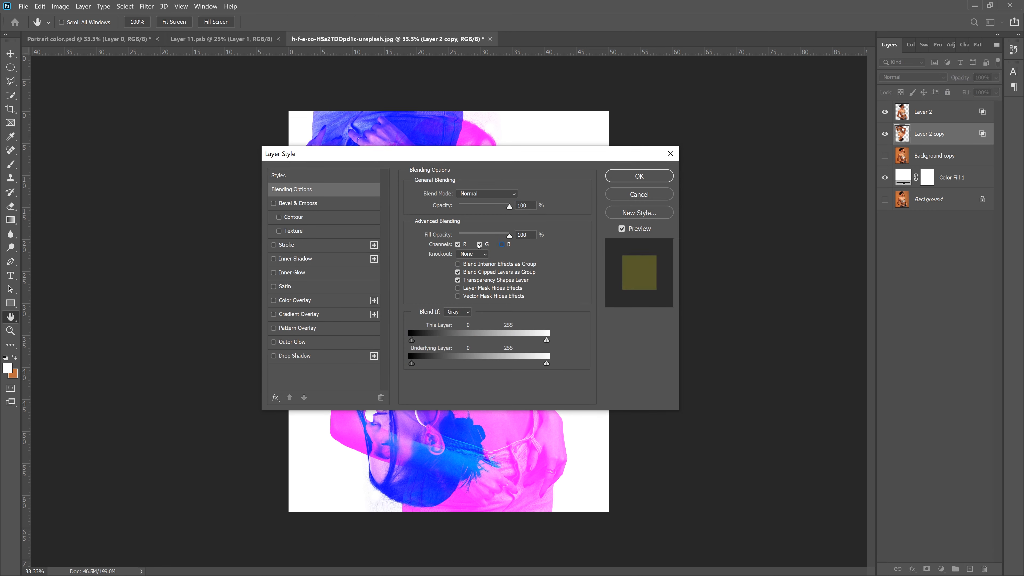
{"action": "left_click", "coordinate": [479, 244]}
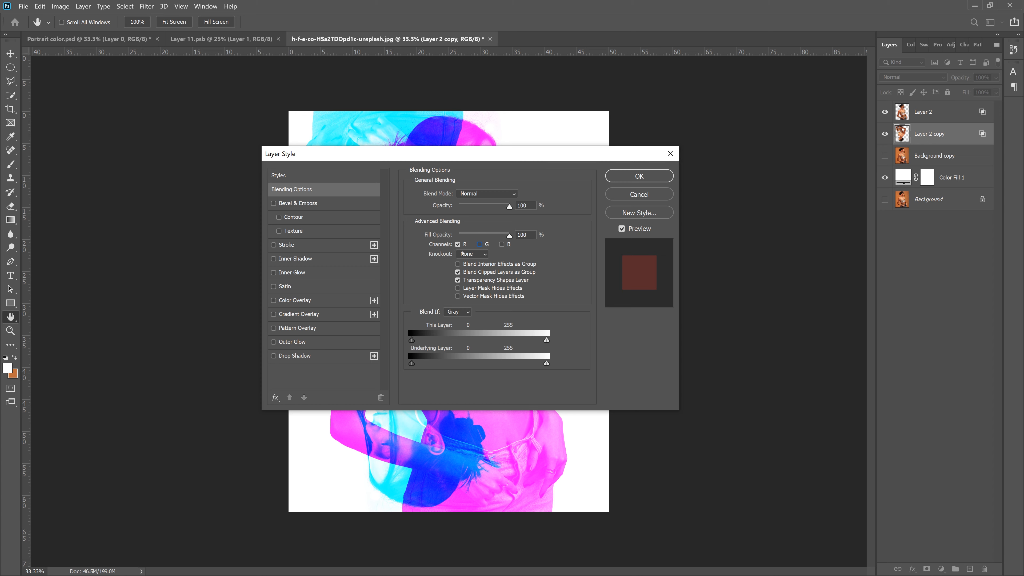
{"action": "left_click", "coordinate": [638, 175]}
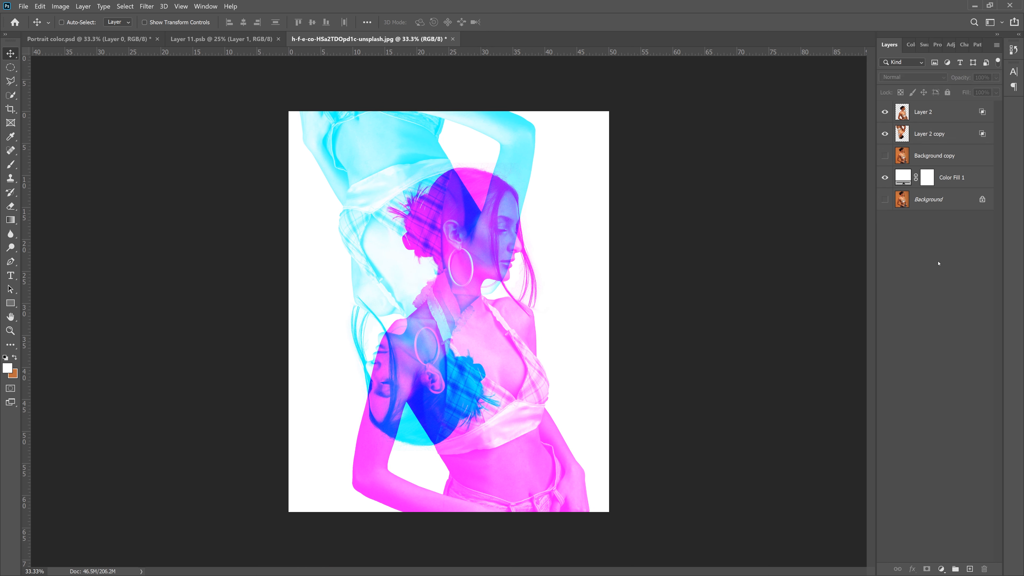
Convert Layer 2, Layer 2 copy and Color Fill 1 into one smart object layer
{"action": "left_click", "coordinate": [950, 177]}
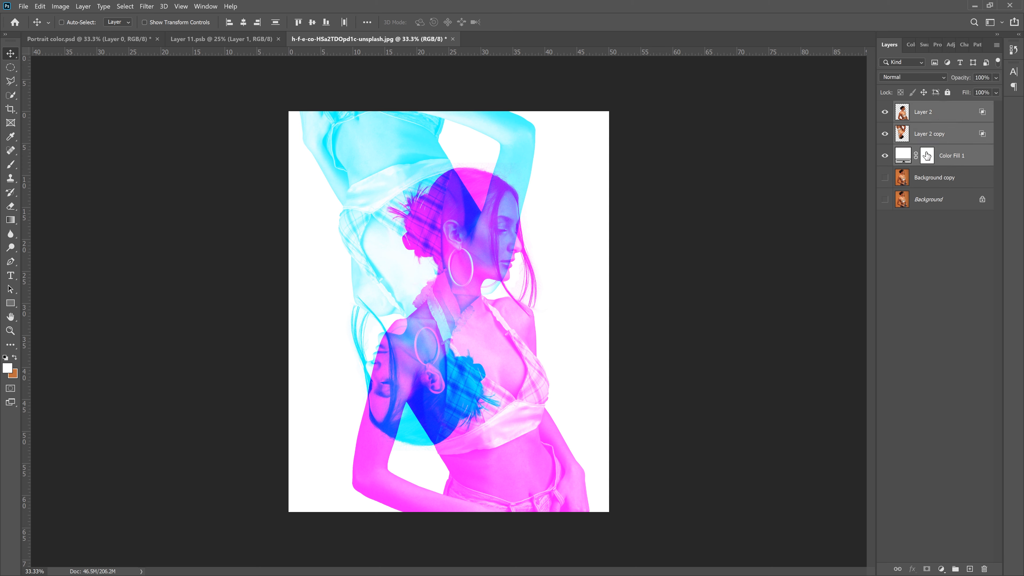
{"action": "right_click", "coordinate": [927, 156]}
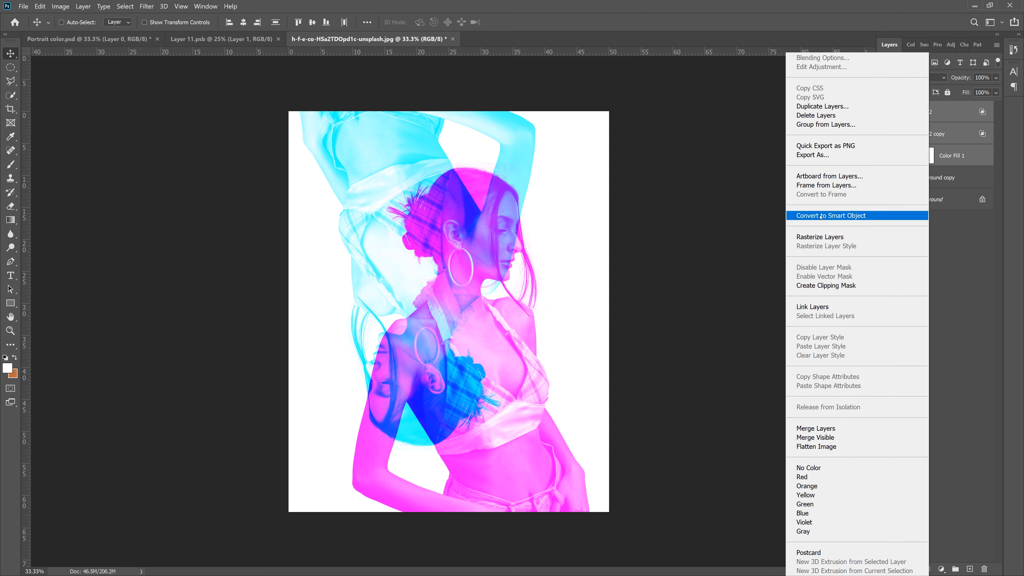
{"action": "left_click", "coordinate": [830, 215]}
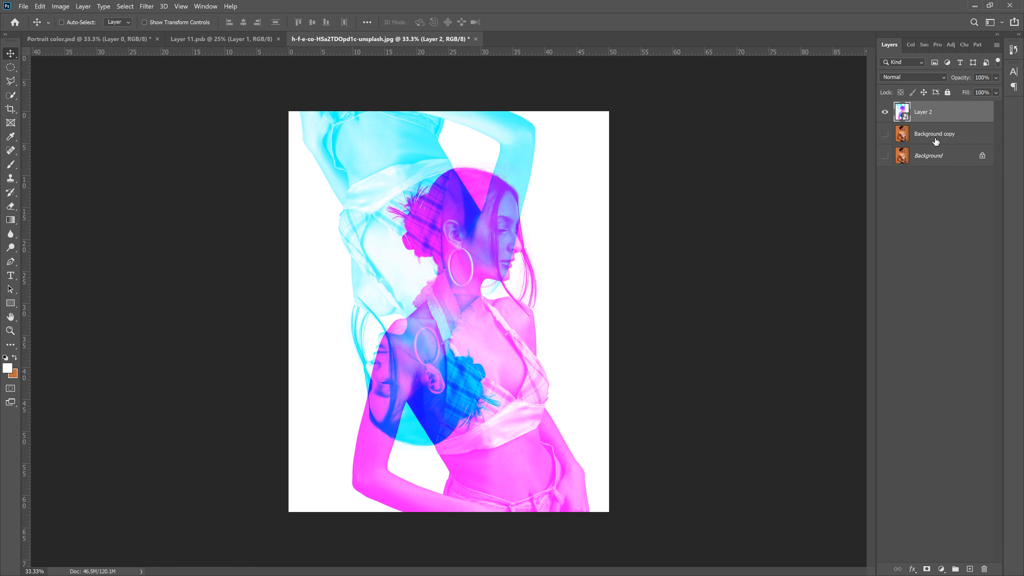
{"action": "left_click", "coordinate": [146, 5]}
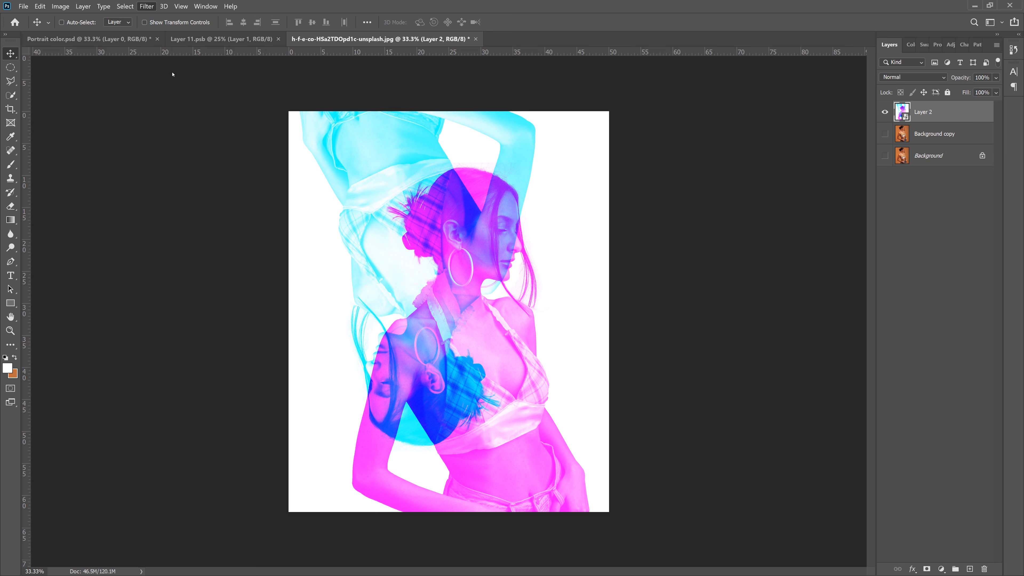
Apply a Camera Raw Filter with Grain 67, Contrast +33, Clarity +9 and Saturation +17
{"action": "left_click", "coordinate": [147, 6]}
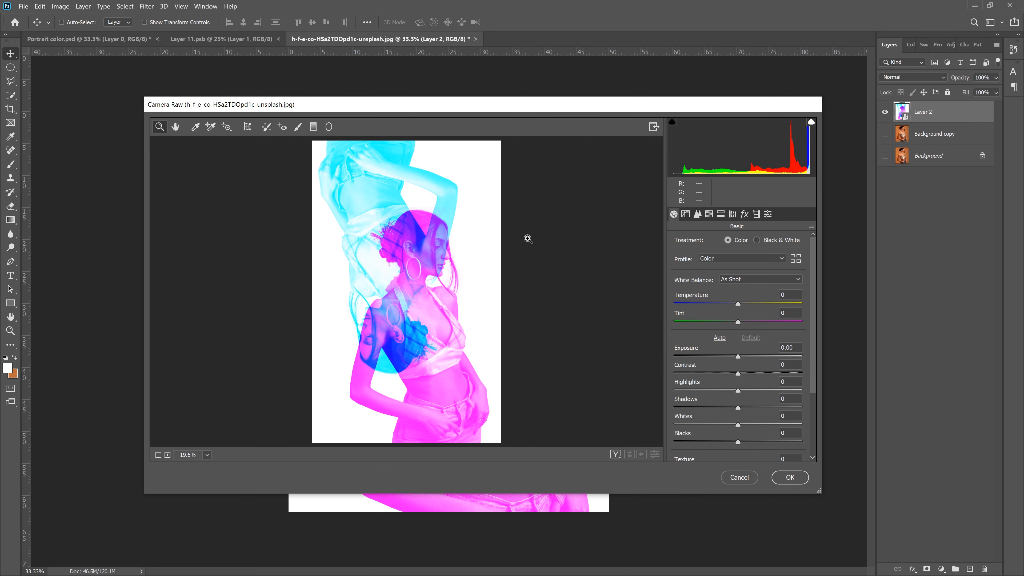
{"action": "mouse_move", "coordinate": [627, 215]}
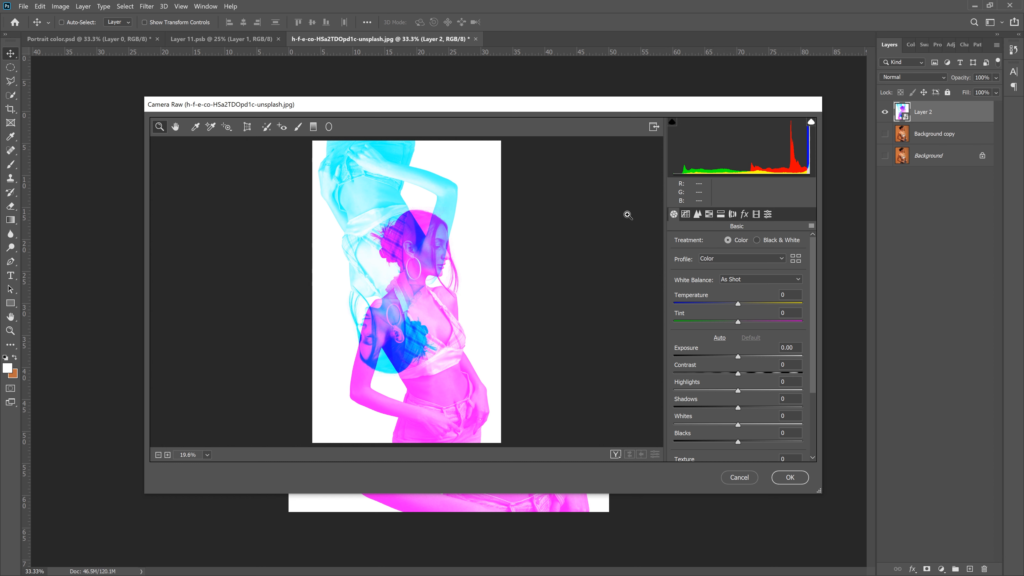
{"action": "left_click", "coordinate": [744, 215]}
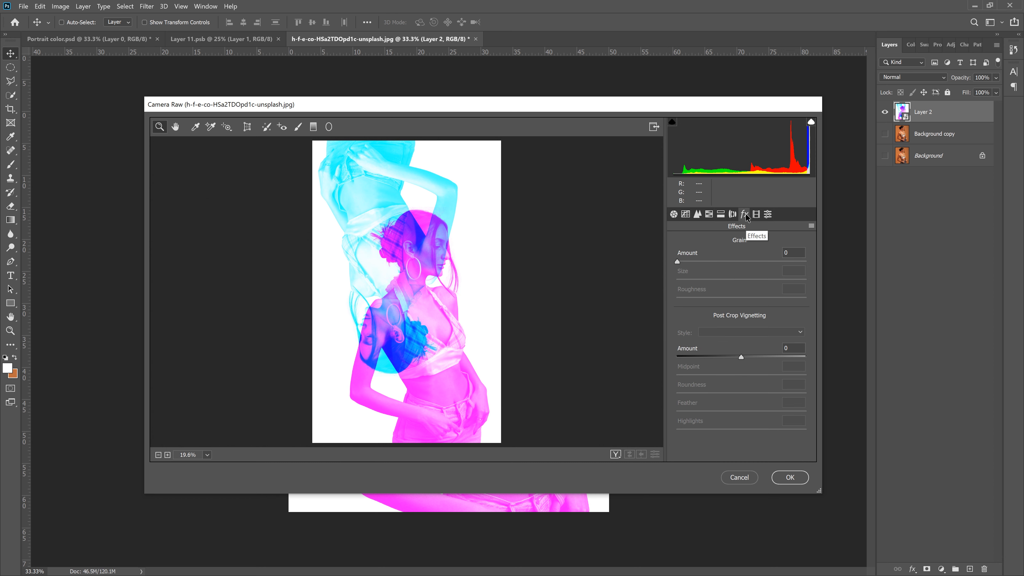
{"action": "mouse_move", "coordinate": [672, 269]}
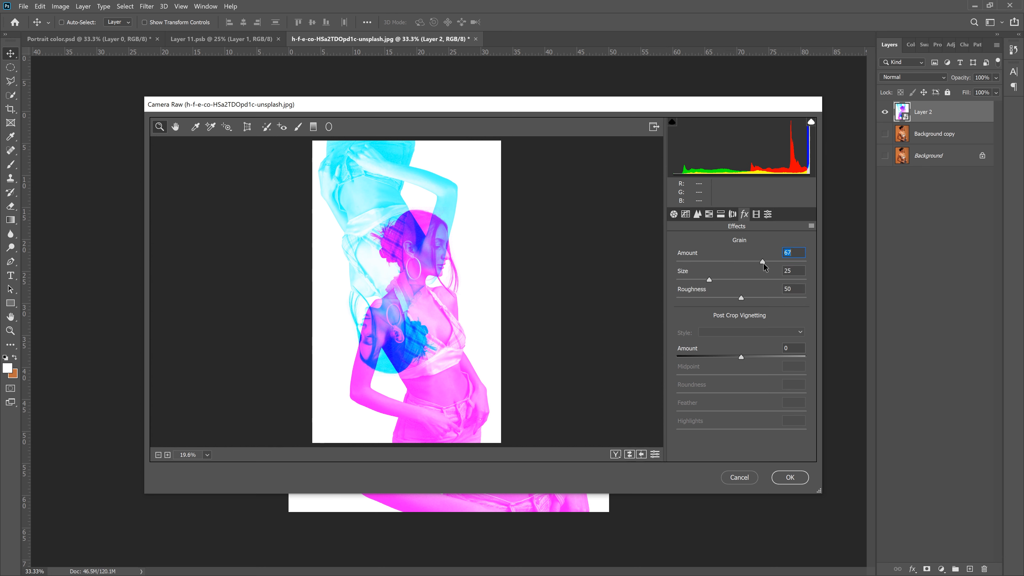
{"action": "left_click", "coordinate": [673, 214]}
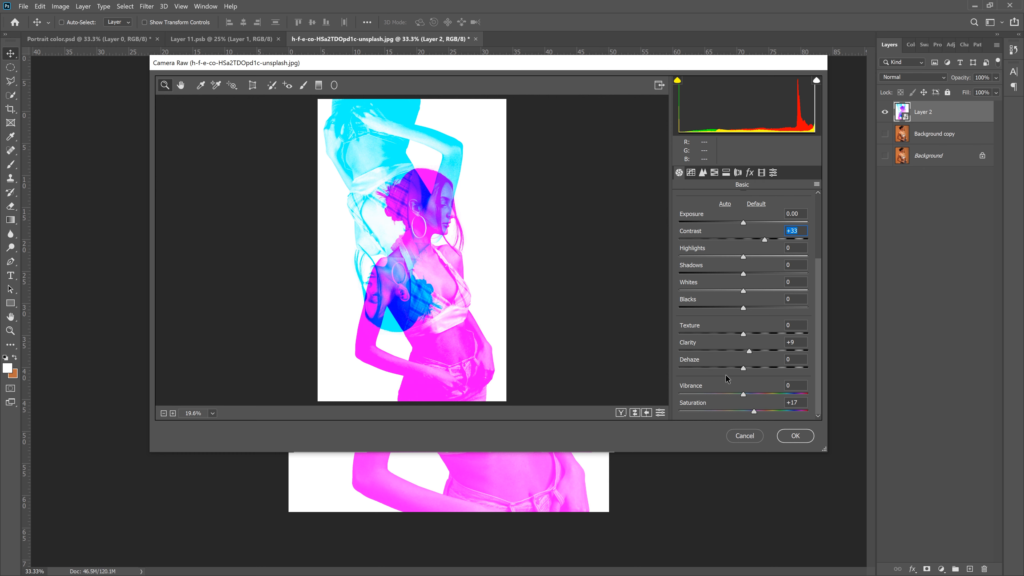
{"action": "mouse_move", "coordinate": [781, 387]}
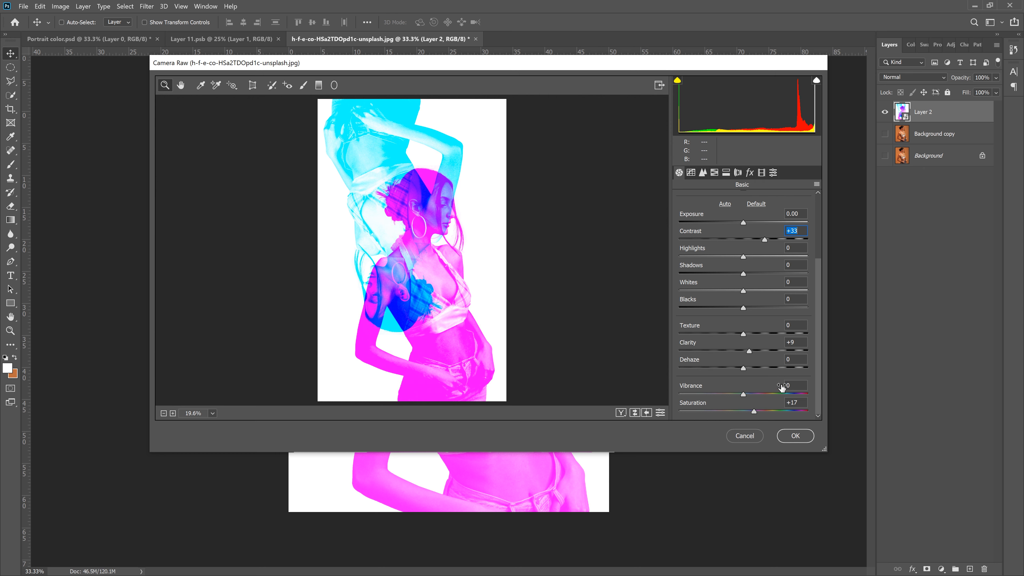
{"action": "mouse_move", "coordinate": [795, 441]}
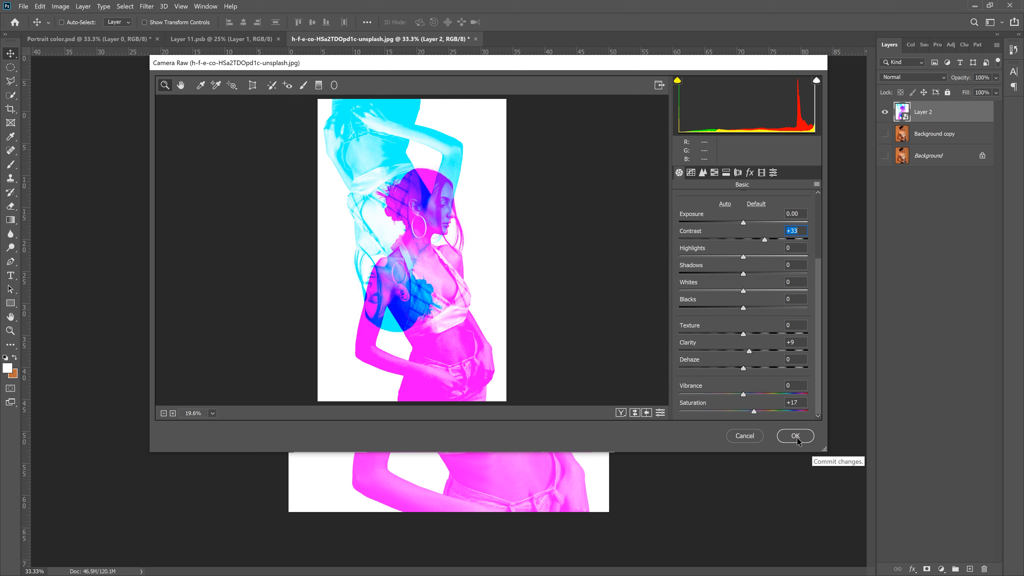
{"action": "left_click", "coordinate": [795, 435]}
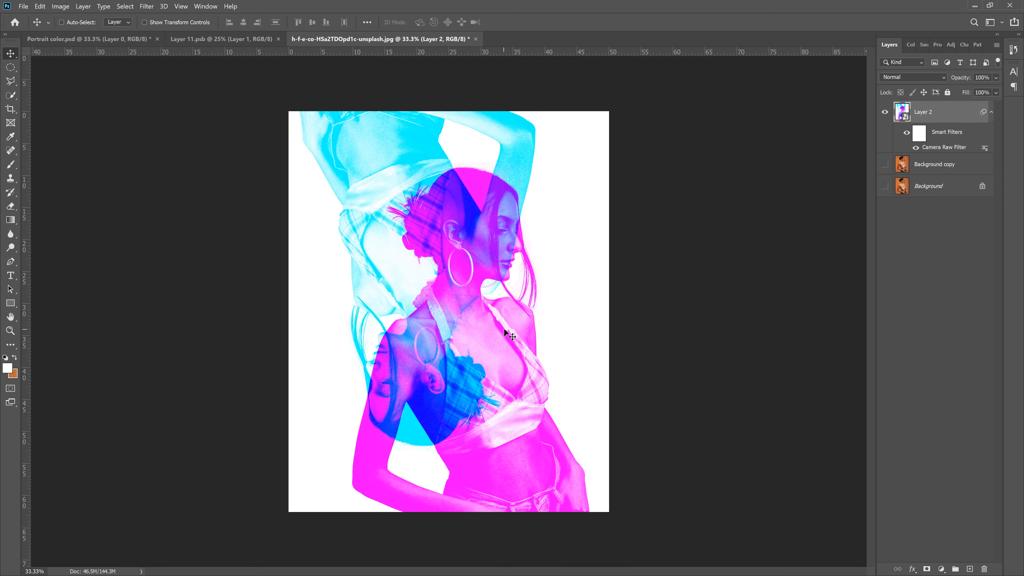
{"action": "mouse_move", "coordinate": [636, 300]}
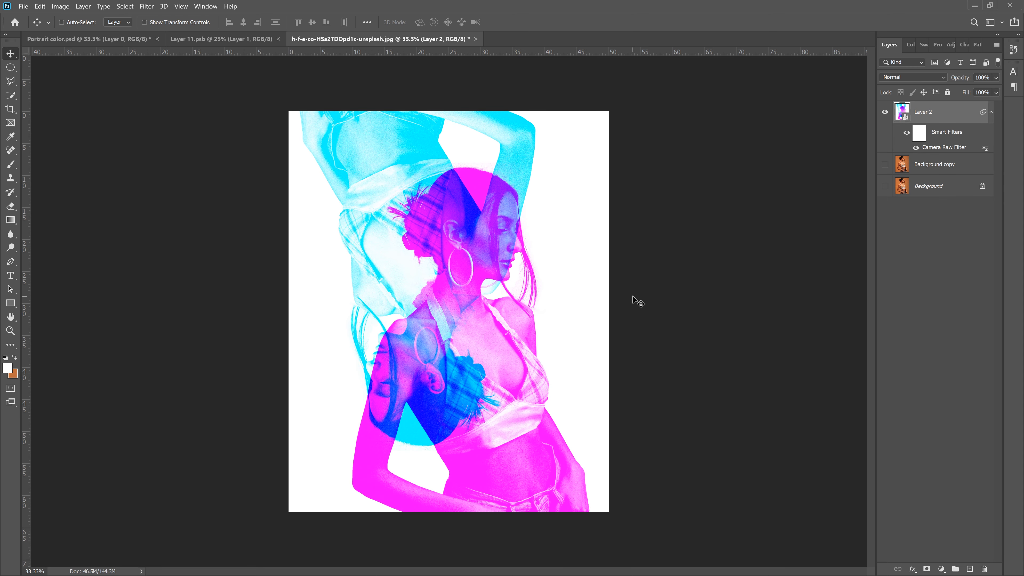
{"action": "mouse_move", "coordinate": [493, 264]}
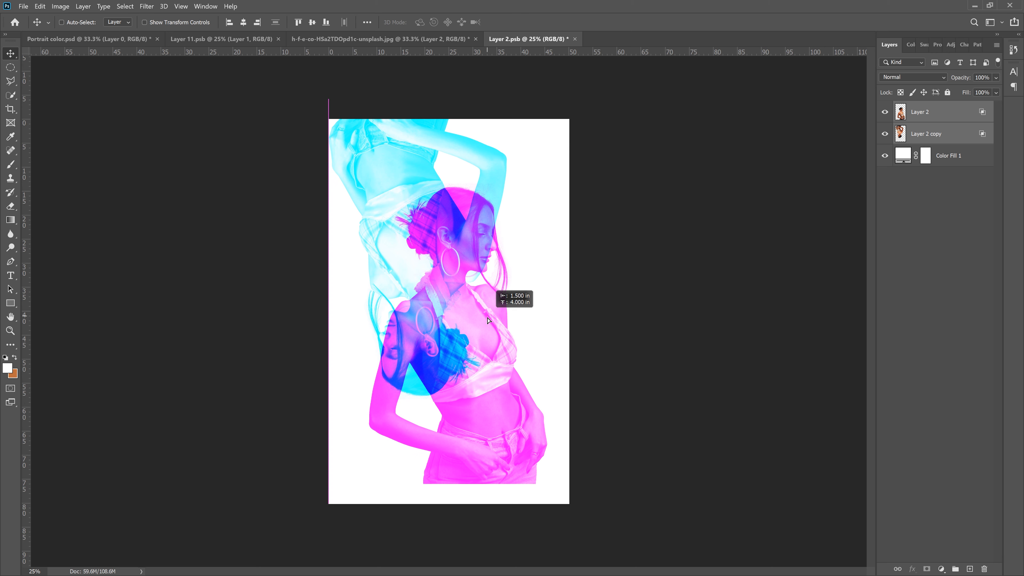
Save the opened smart object contents and switch to the Portrait color.psd document
{"action": "left_click", "coordinate": [24, 5]}
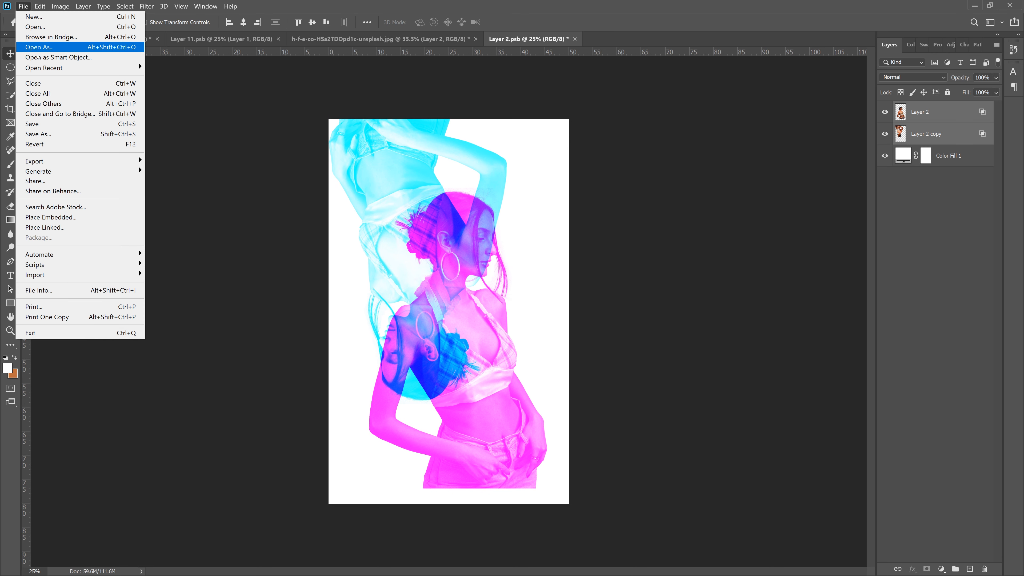
{"action": "left_click", "coordinate": [32, 124]}
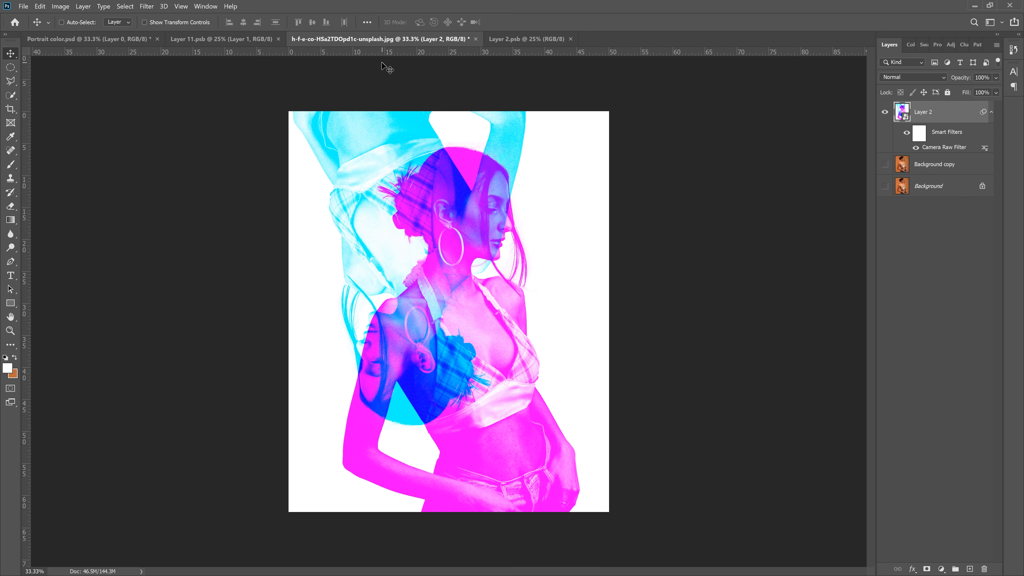
{"action": "left_click", "coordinate": [85, 38]}
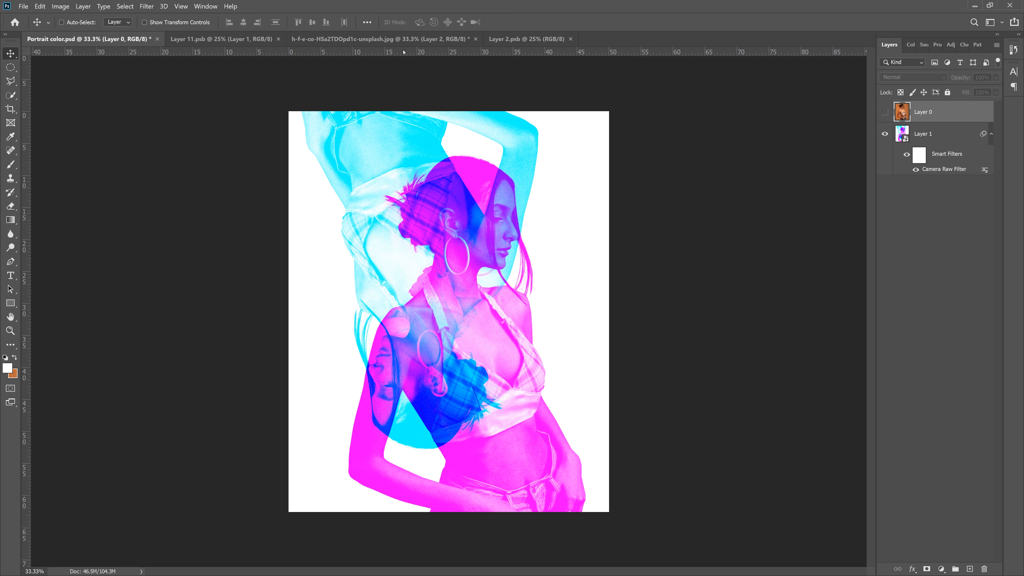